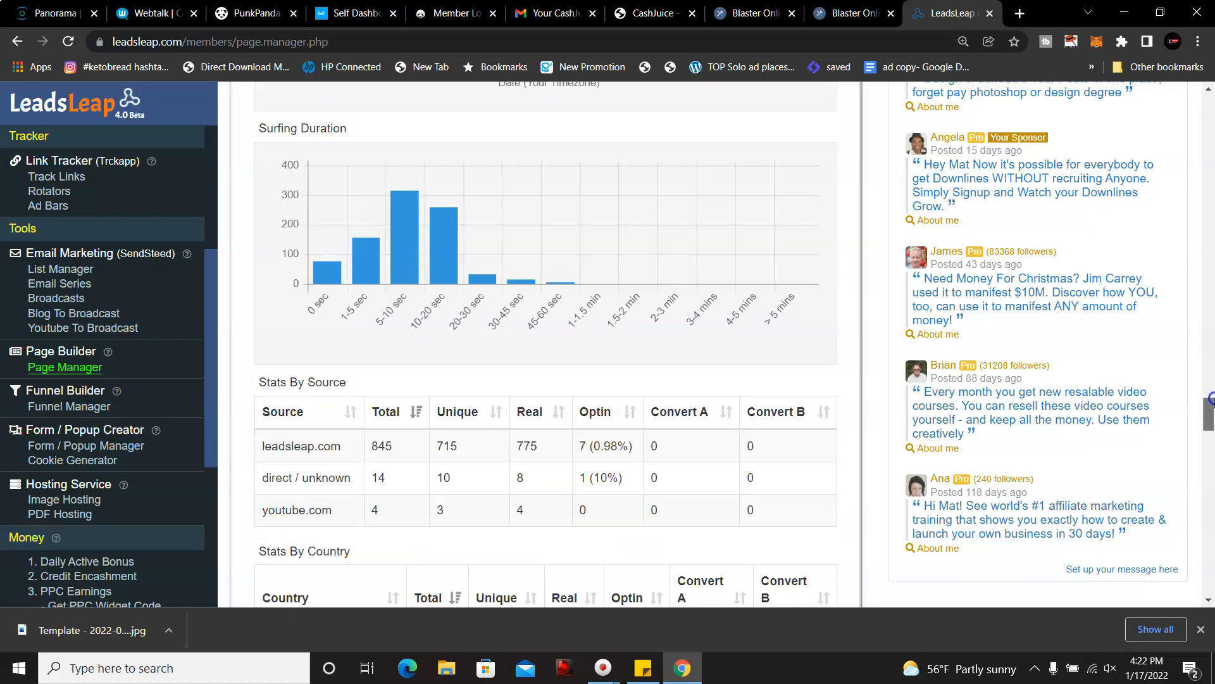
# Step: Scroll through Page 17072's clicks, surfing duration and source/country stats down to the Tapestri campaign
pyautogui.scroll(-3)
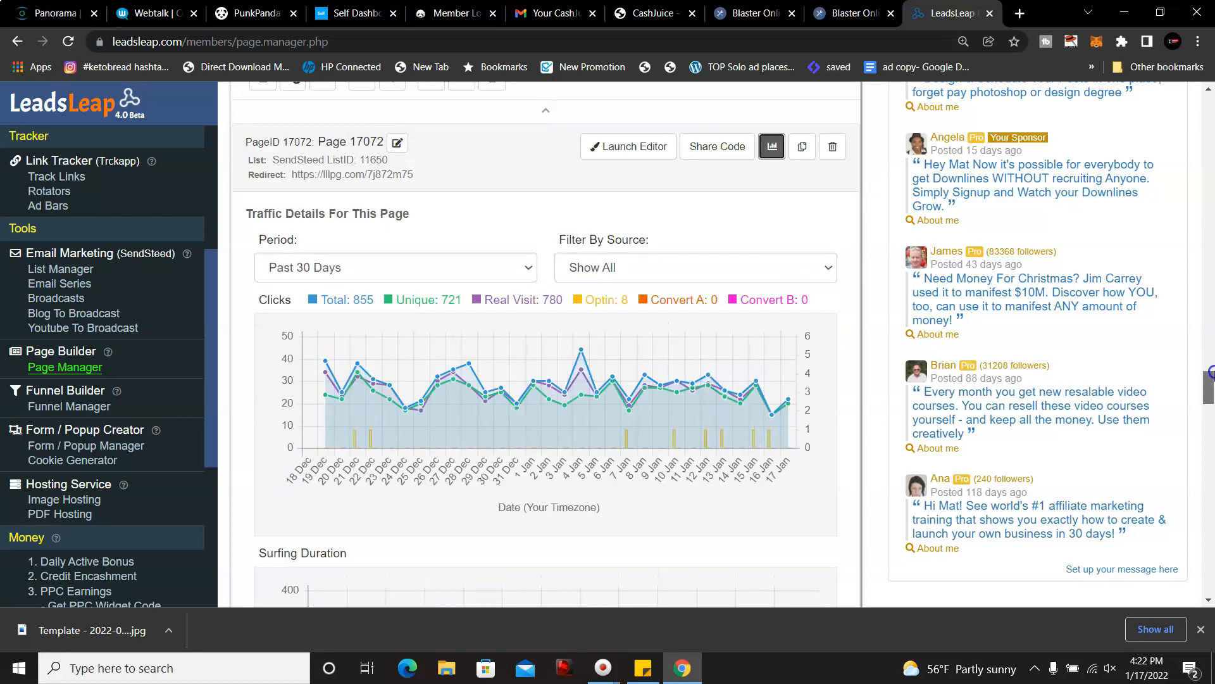
pyautogui.scroll(-3)
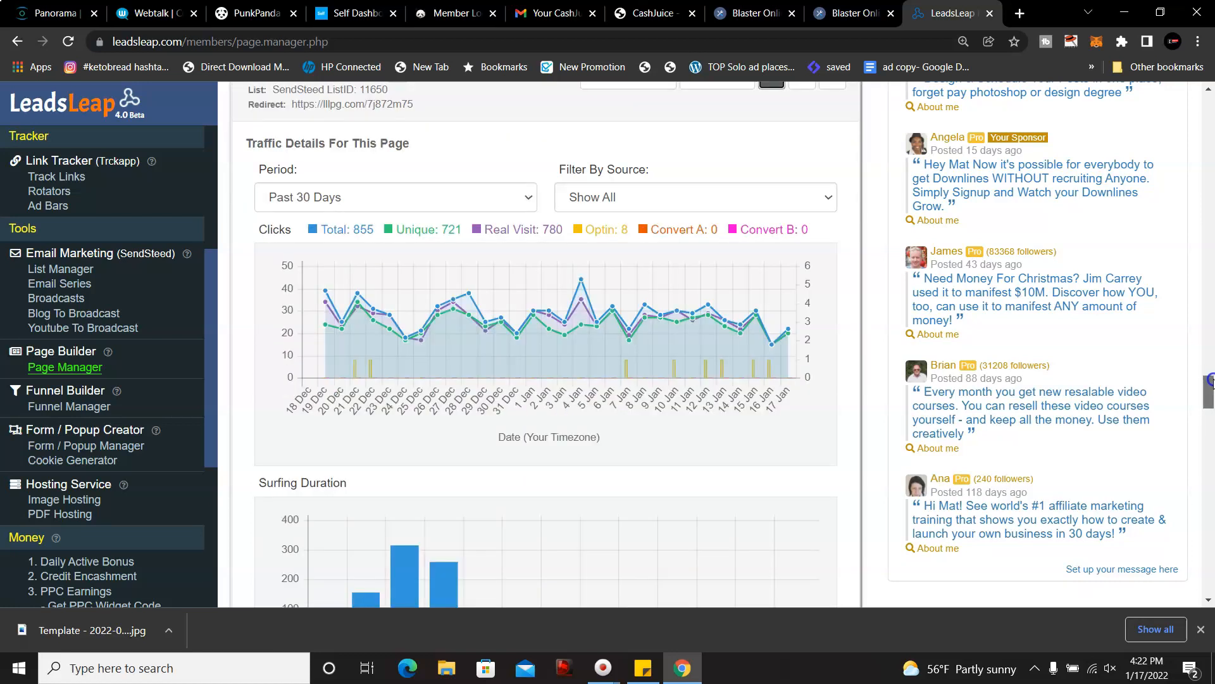
pyautogui.scroll(-3)
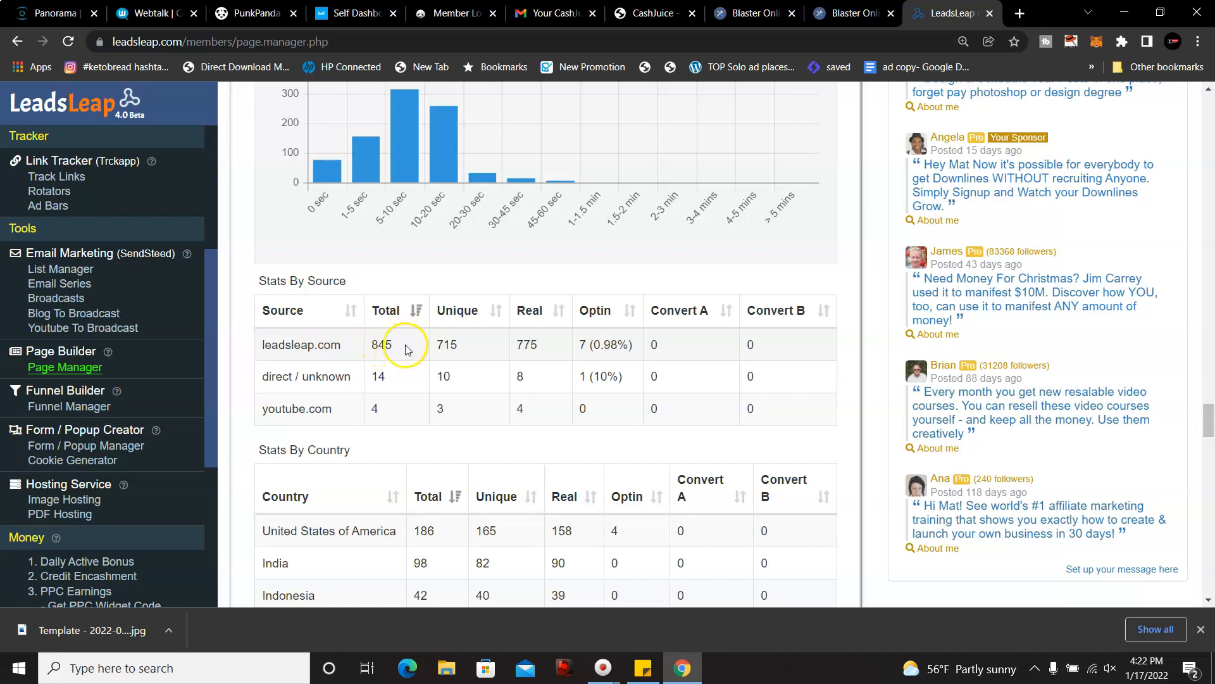
pyautogui.moveTo(478, 336)
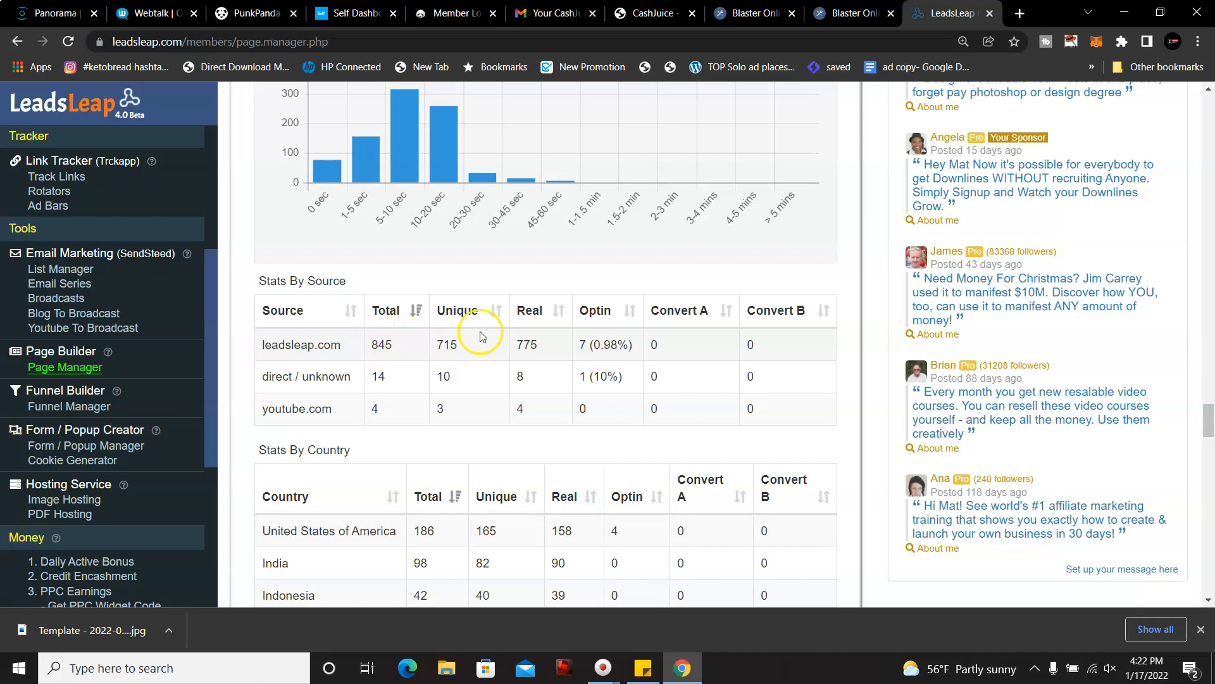
pyautogui.moveTo(581, 339)
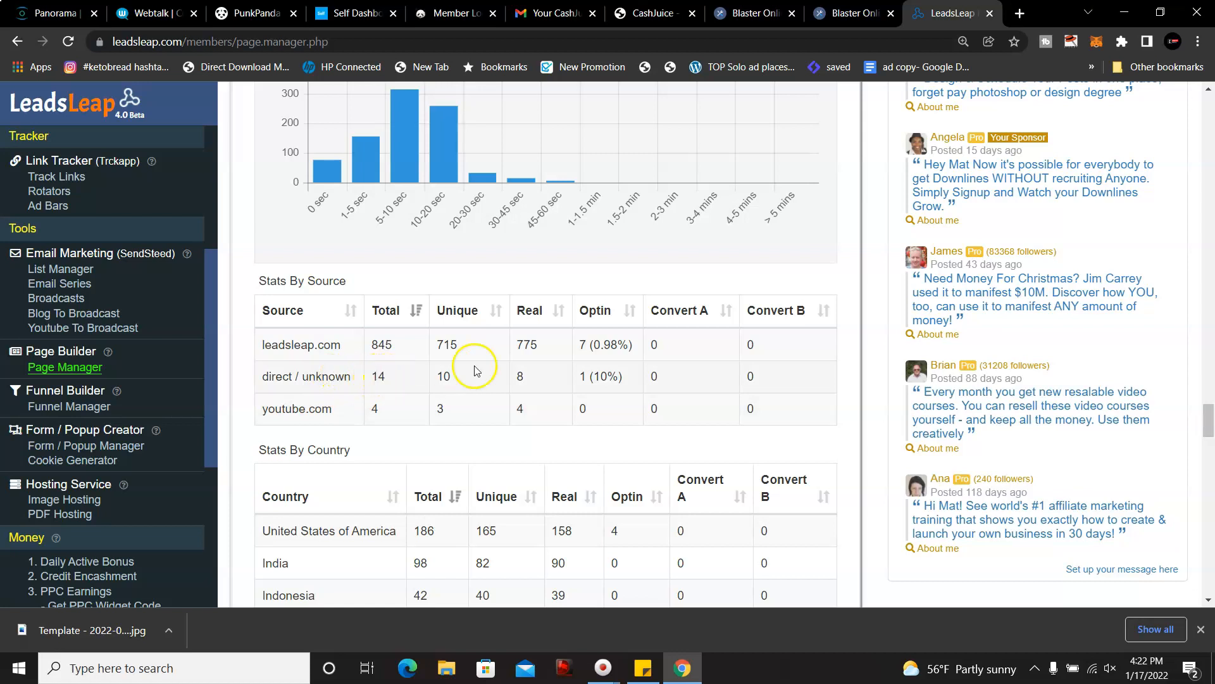
pyautogui.moveTo(365, 416)
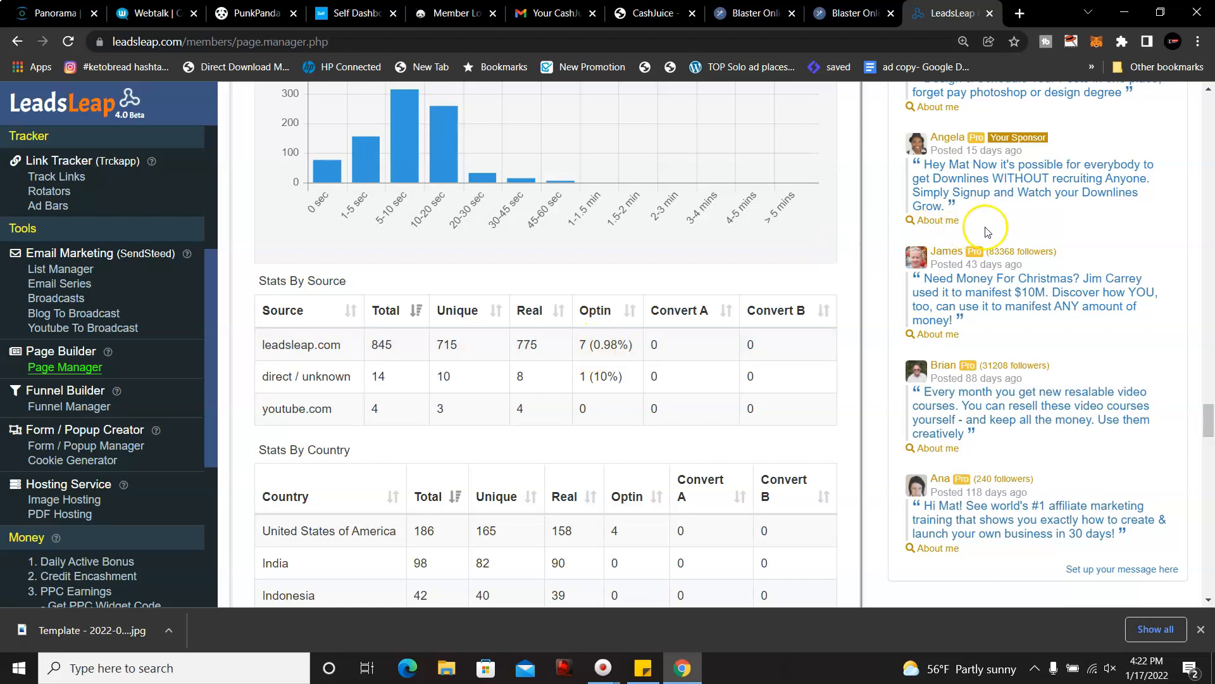
pyautogui.scroll(-3)
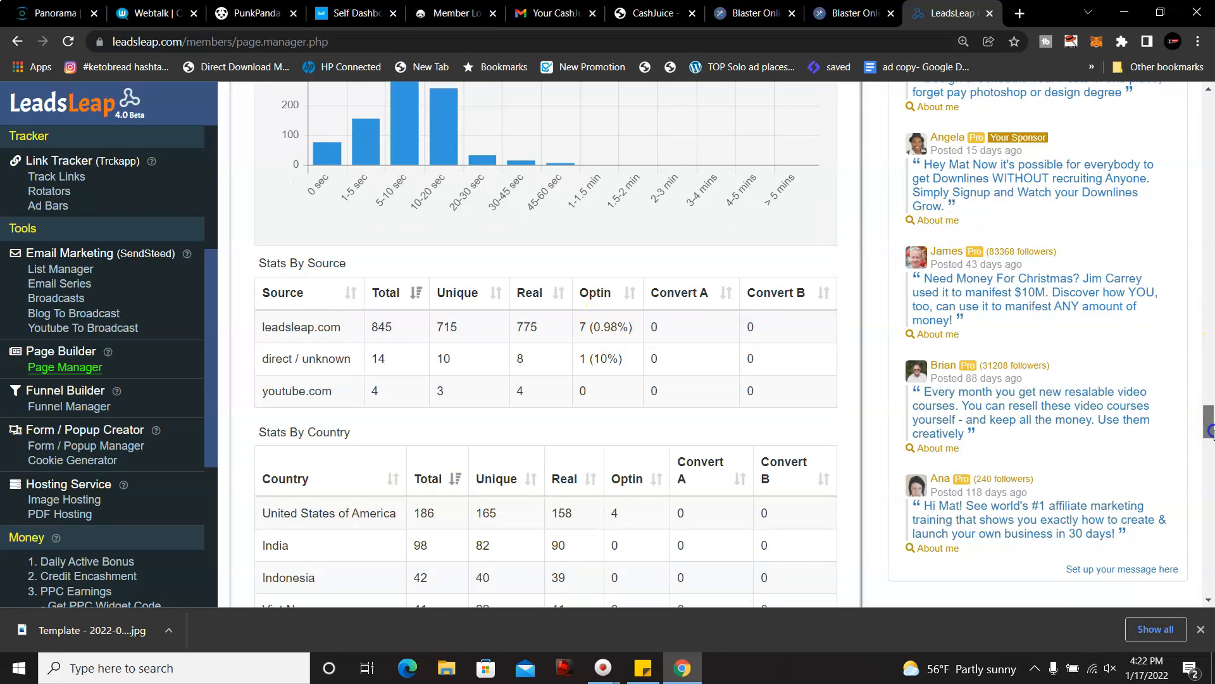
pyautogui.scroll(-3)
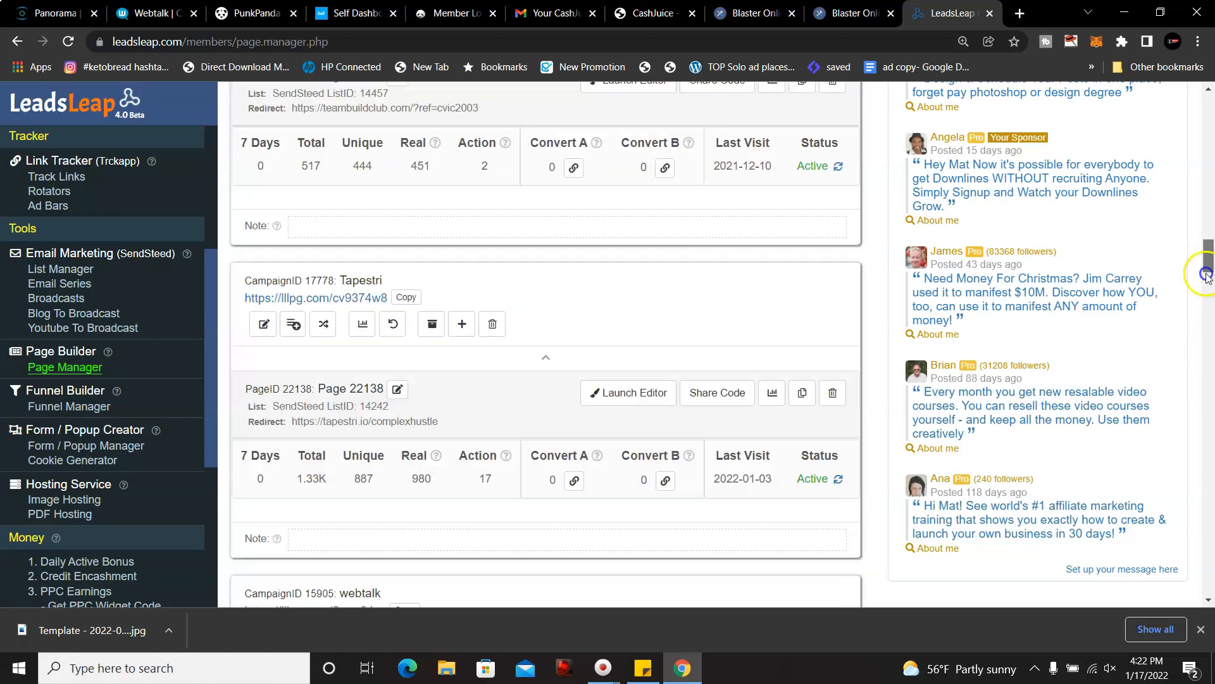
pyautogui.scroll(-3)
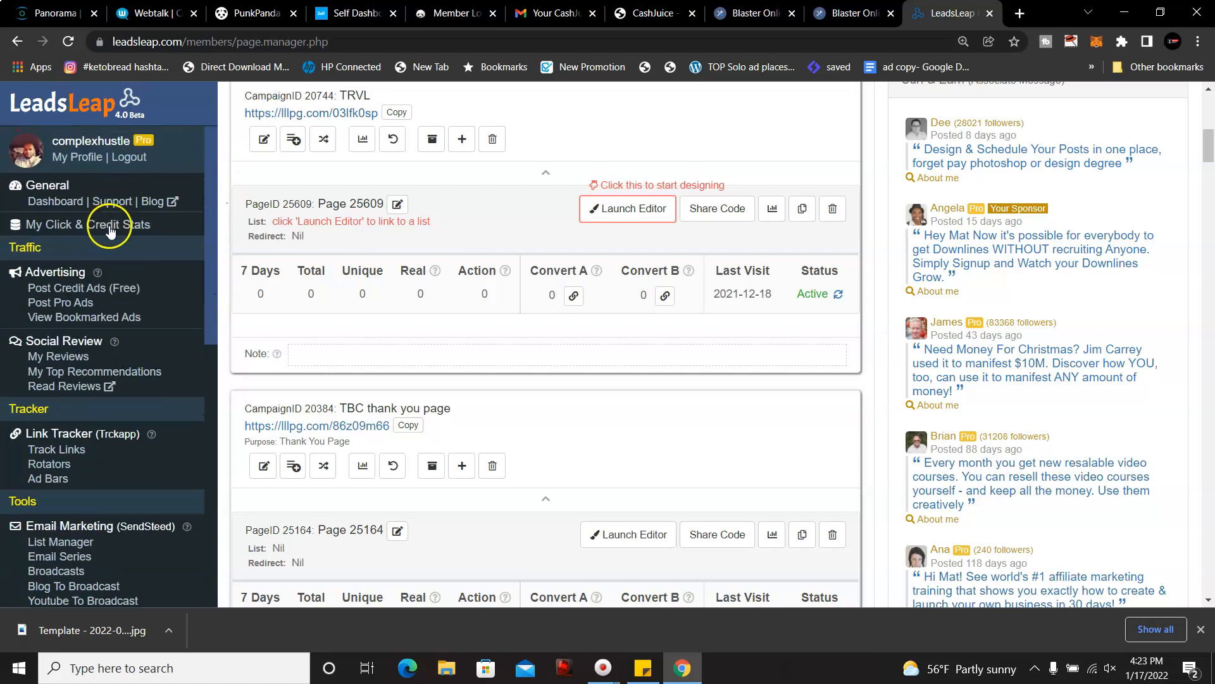
pyautogui.moveTo(55, 271)
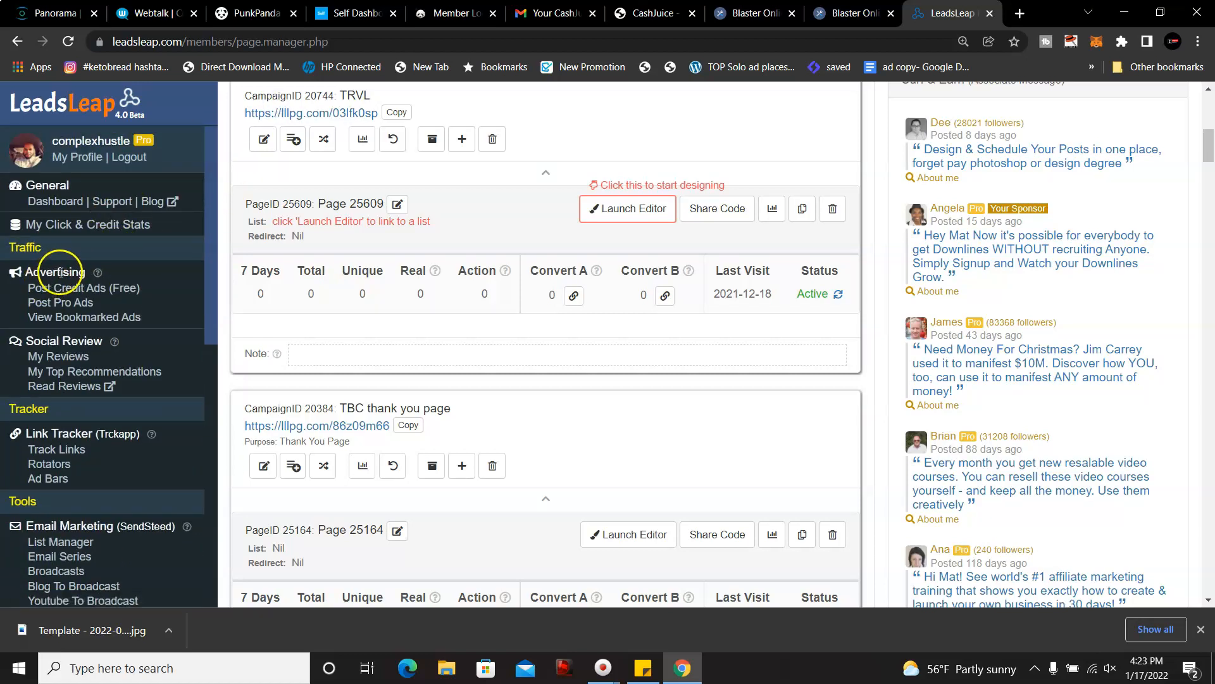
pyautogui.moveTo(102, 285)
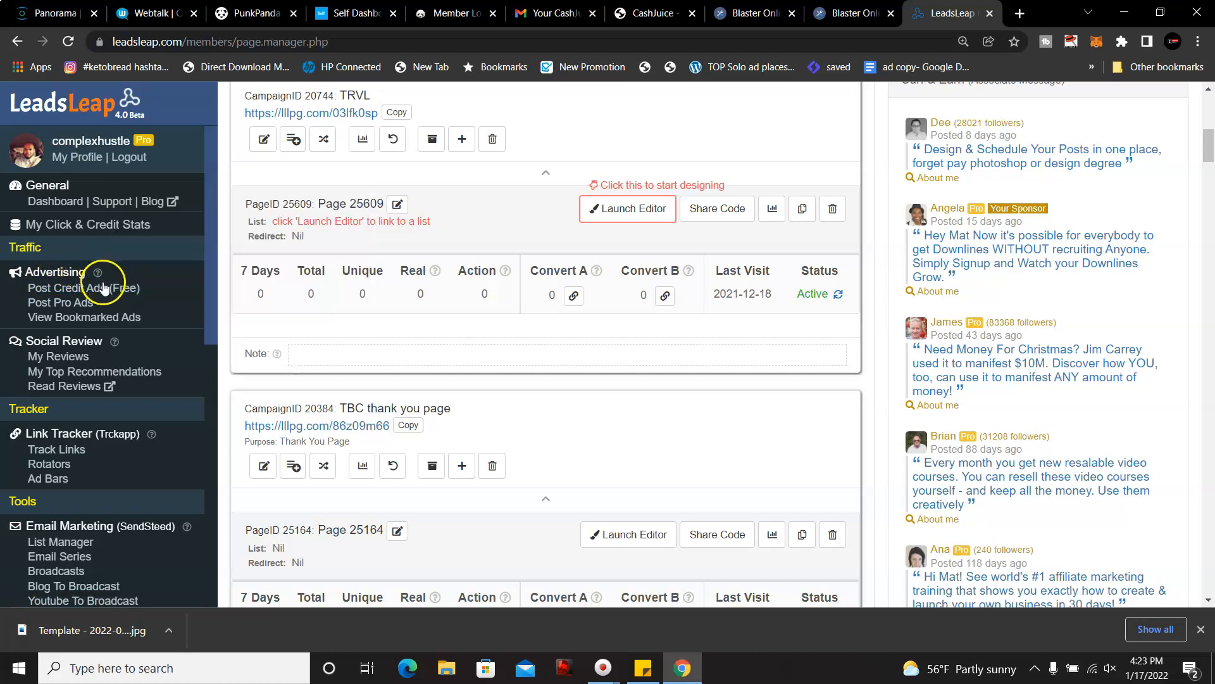
pyautogui.moveTo(86, 287)
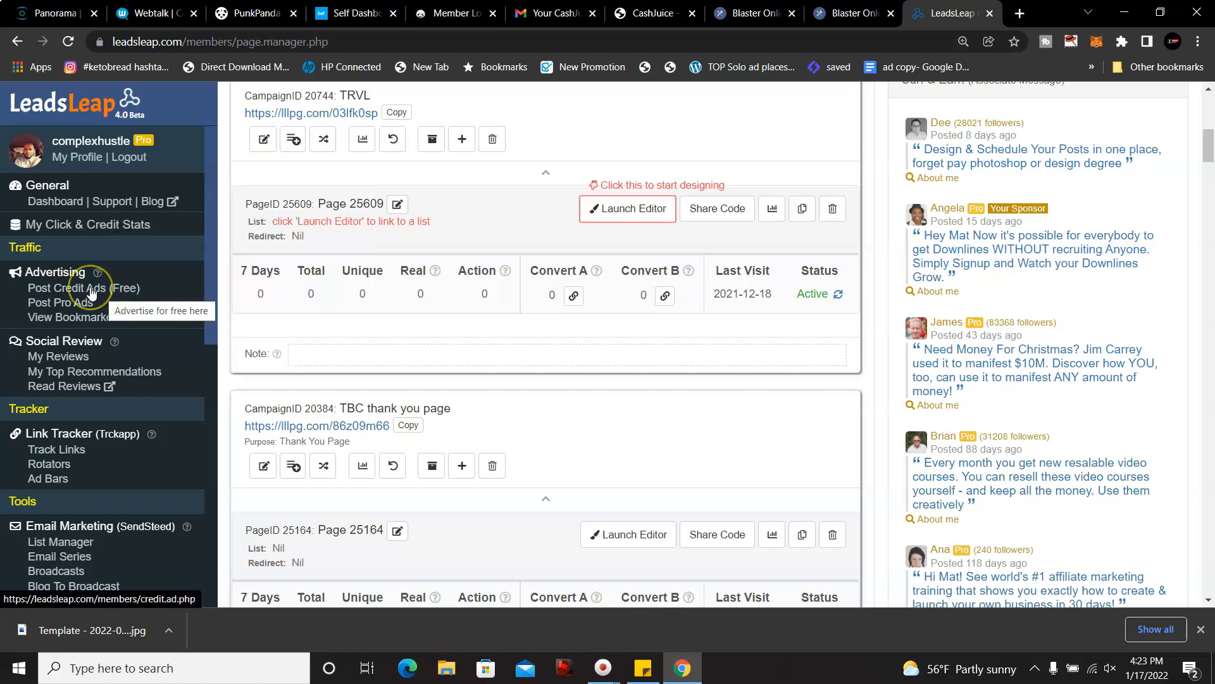
pyautogui.moveTo(88, 292)
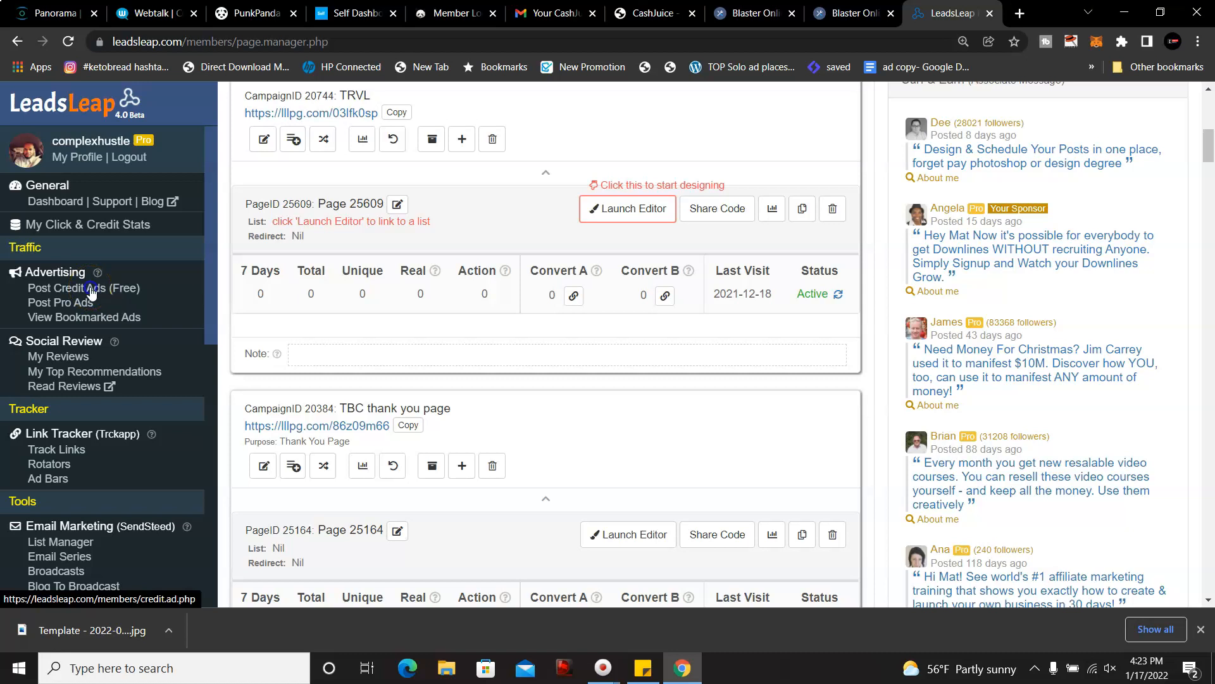
# Step: Go to My Credit Ads and look over credit stats and the new-ad URL, title, text, image and category fields
pyautogui.click(84, 288)
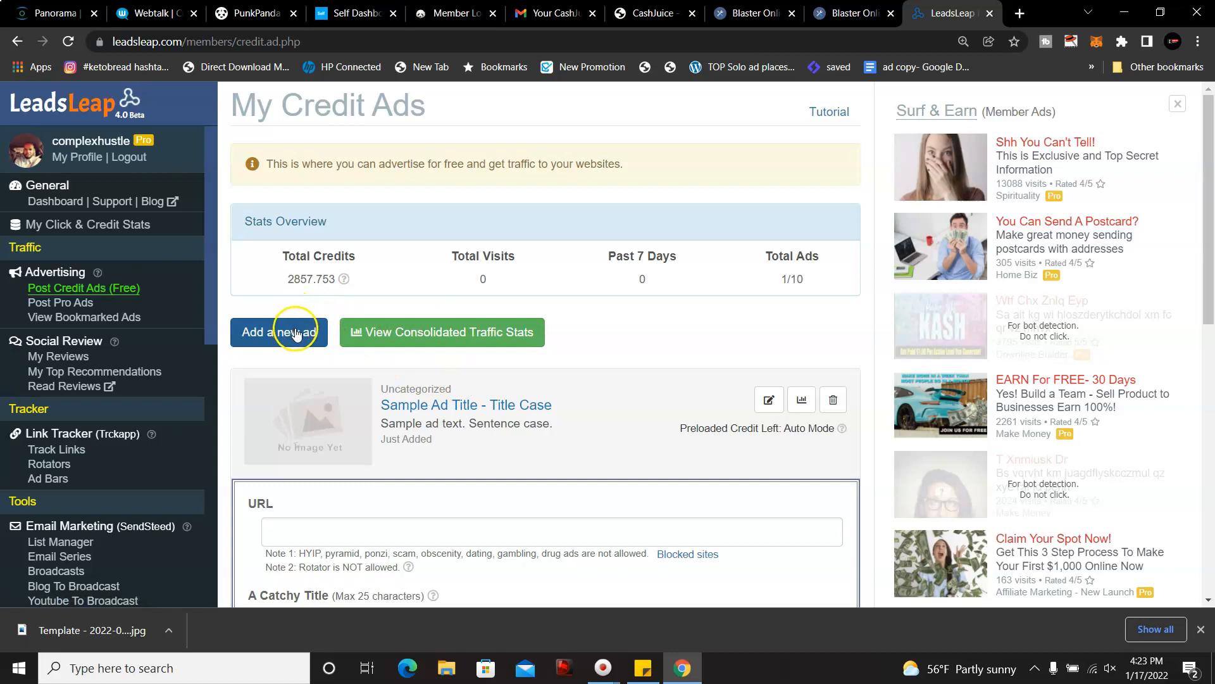
pyautogui.moveTo(367, 395)
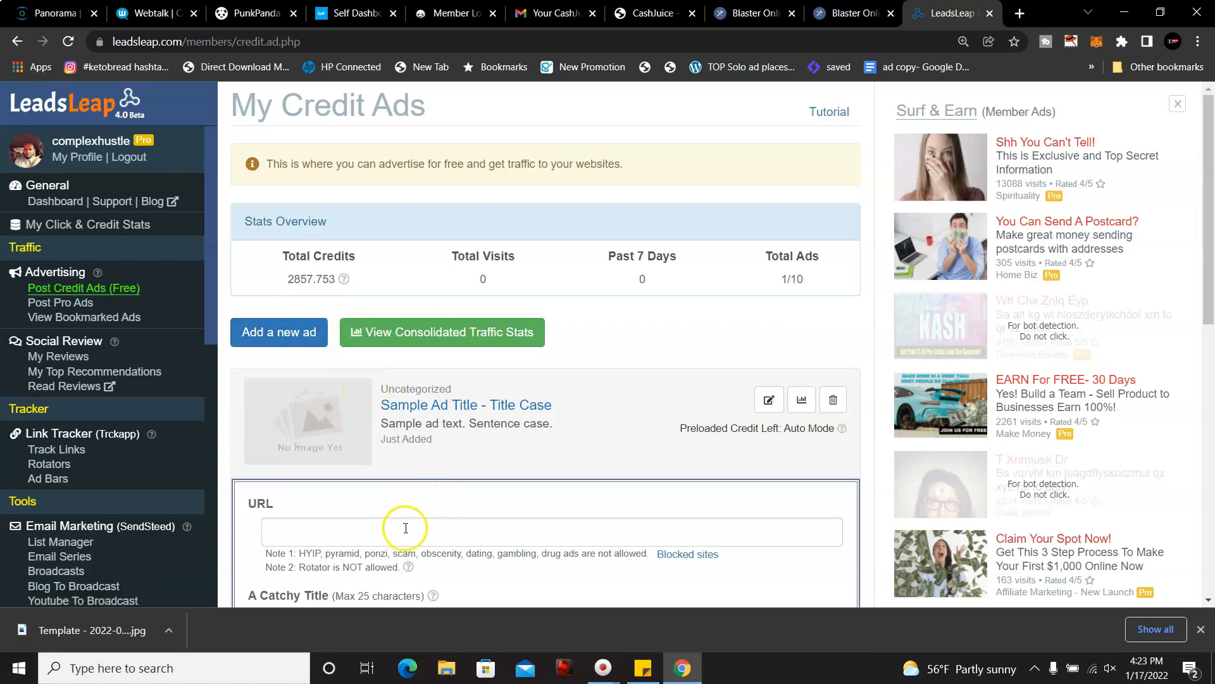
pyautogui.scroll(-3)
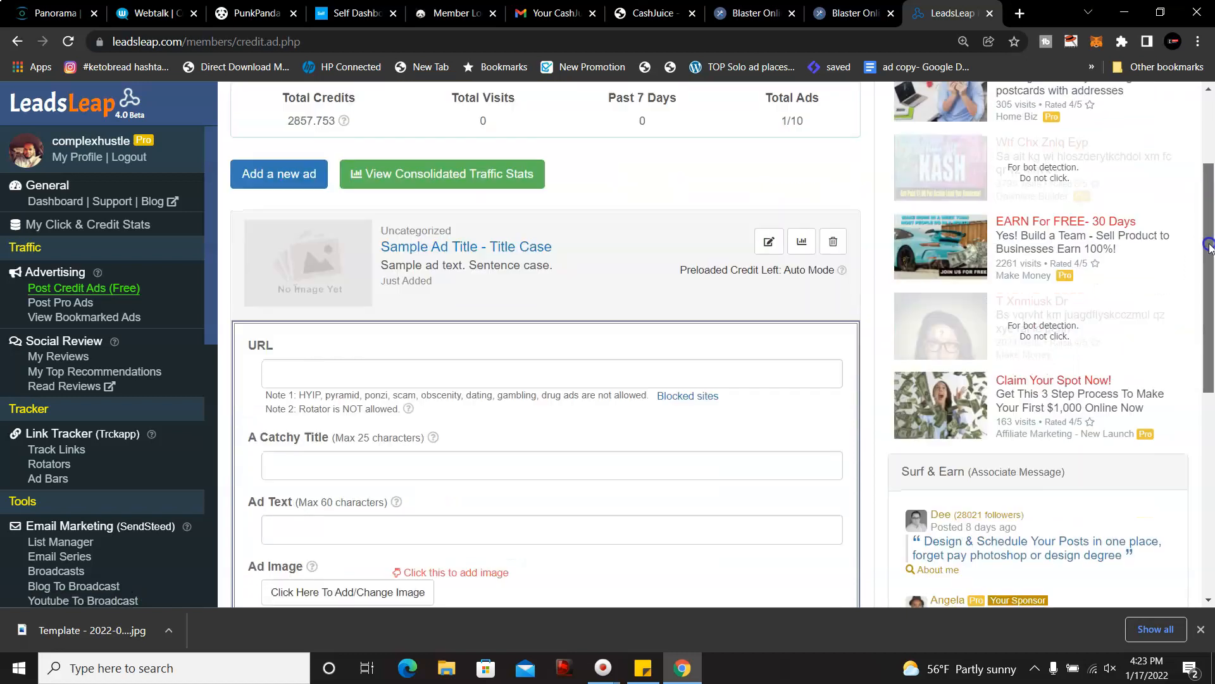
pyautogui.scroll(-3)
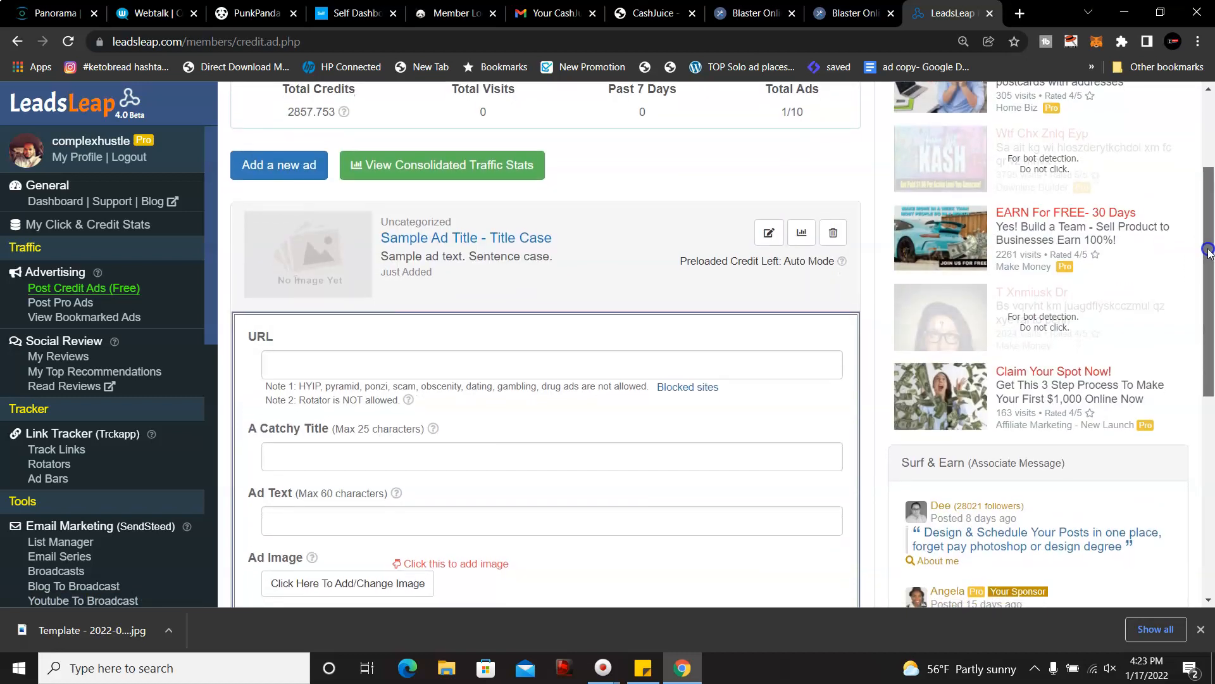
pyautogui.scroll(-3)
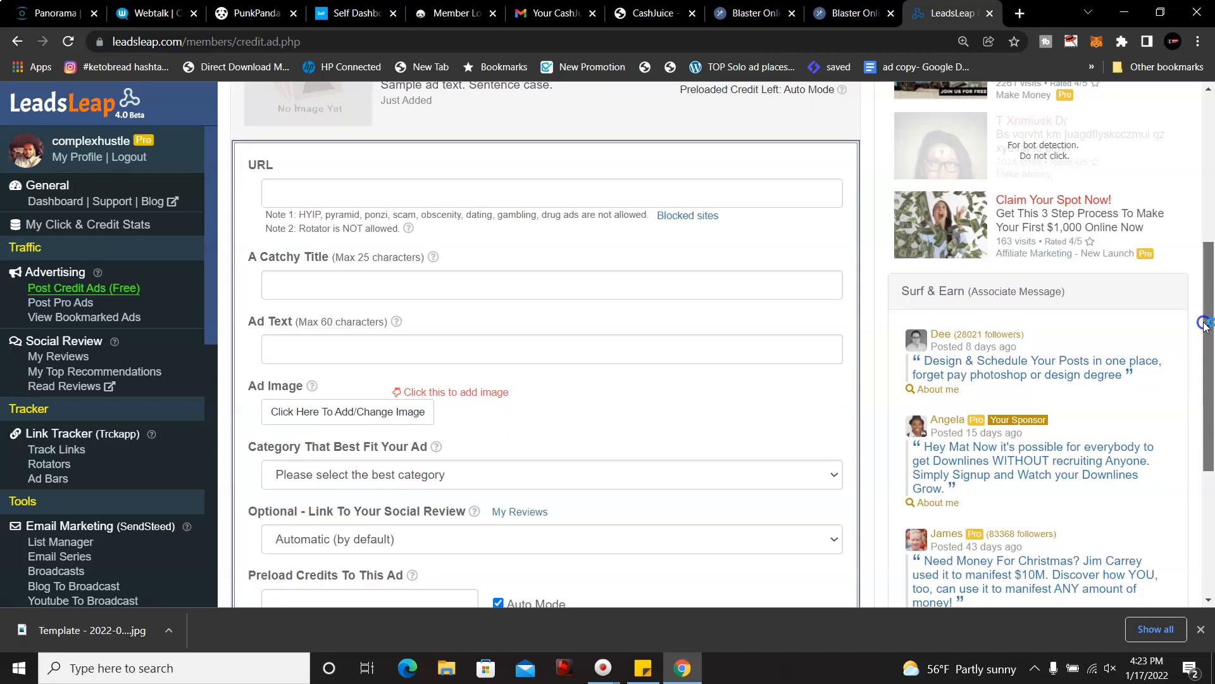
pyautogui.scroll(-3)
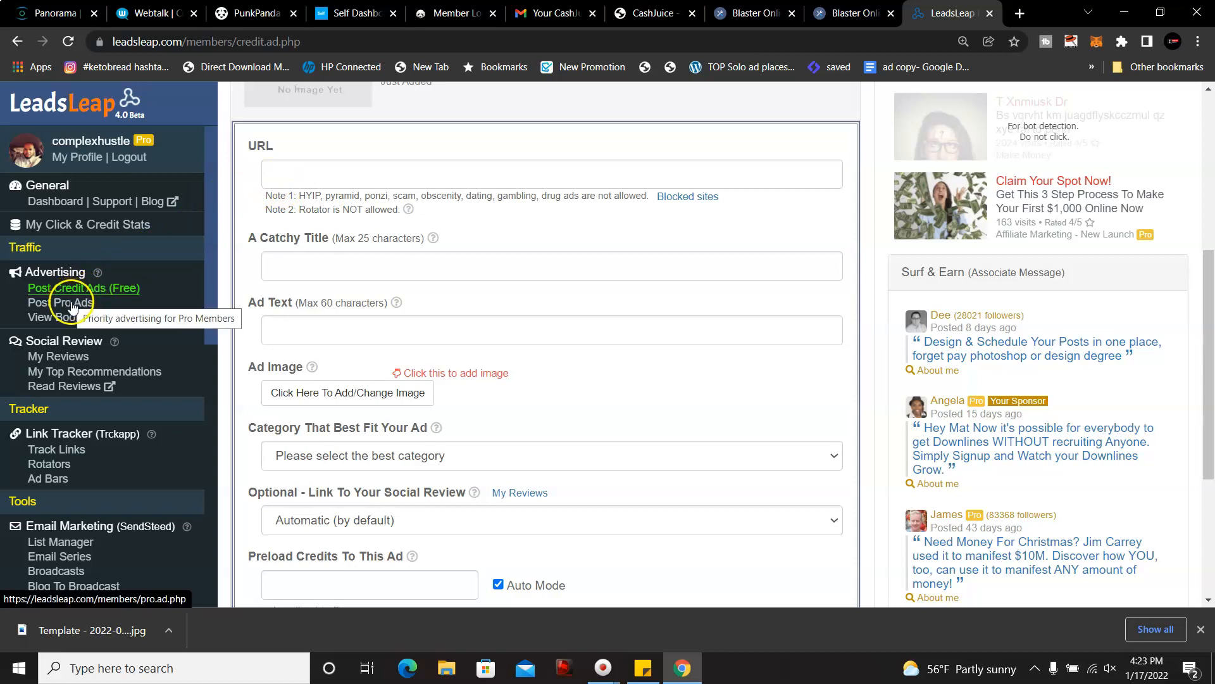
# Step: Go to My Pro Ads and review the visit stats overview and the existing pro ads list
pyautogui.click(59, 303)
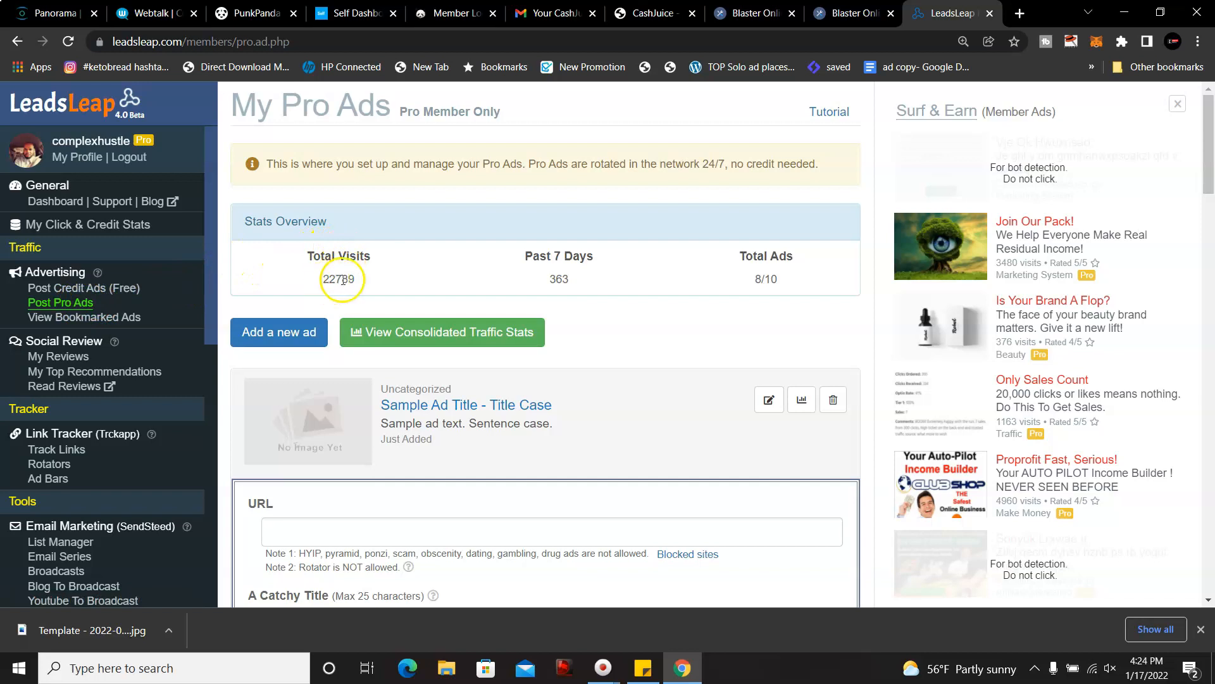
pyautogui.moveTo(411, 272)
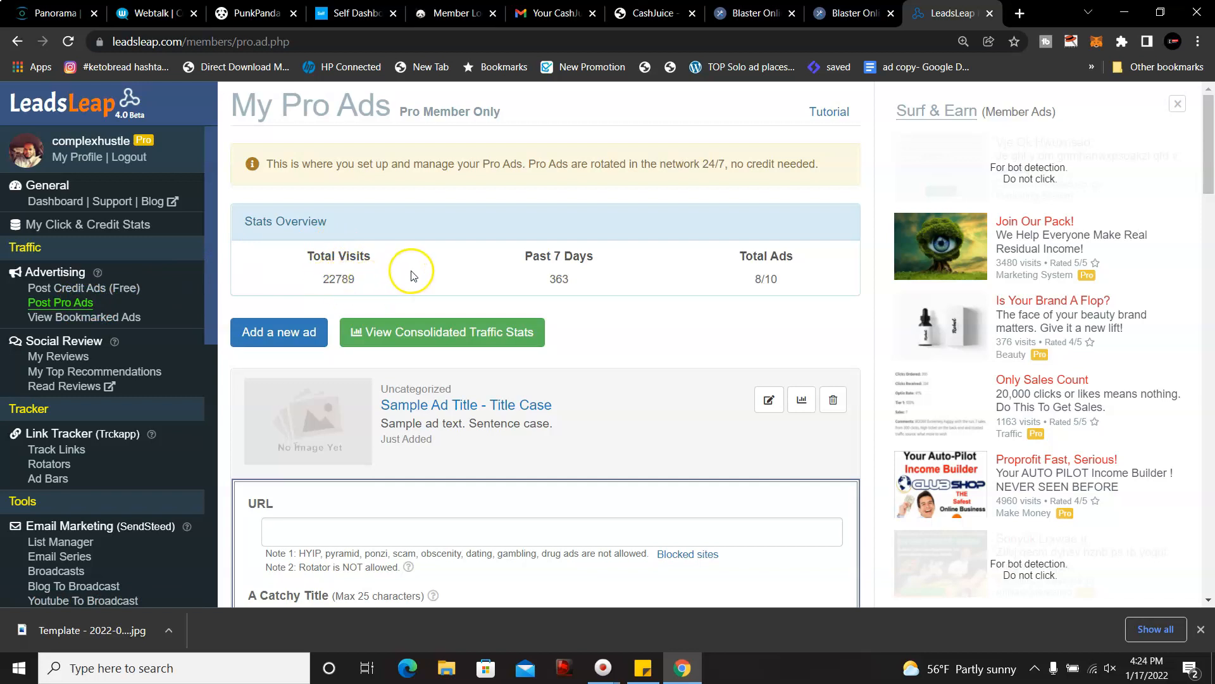
pyautogui.moveTo(595, 280)
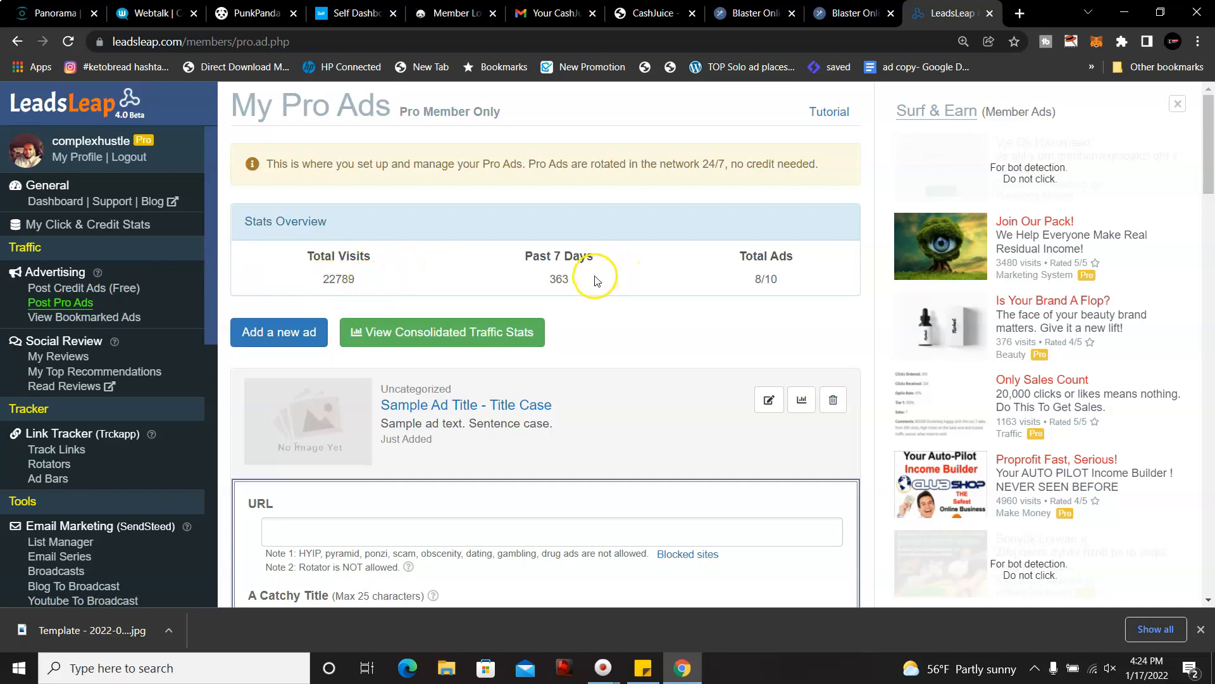
pyautogui.moveTo(530, 302)
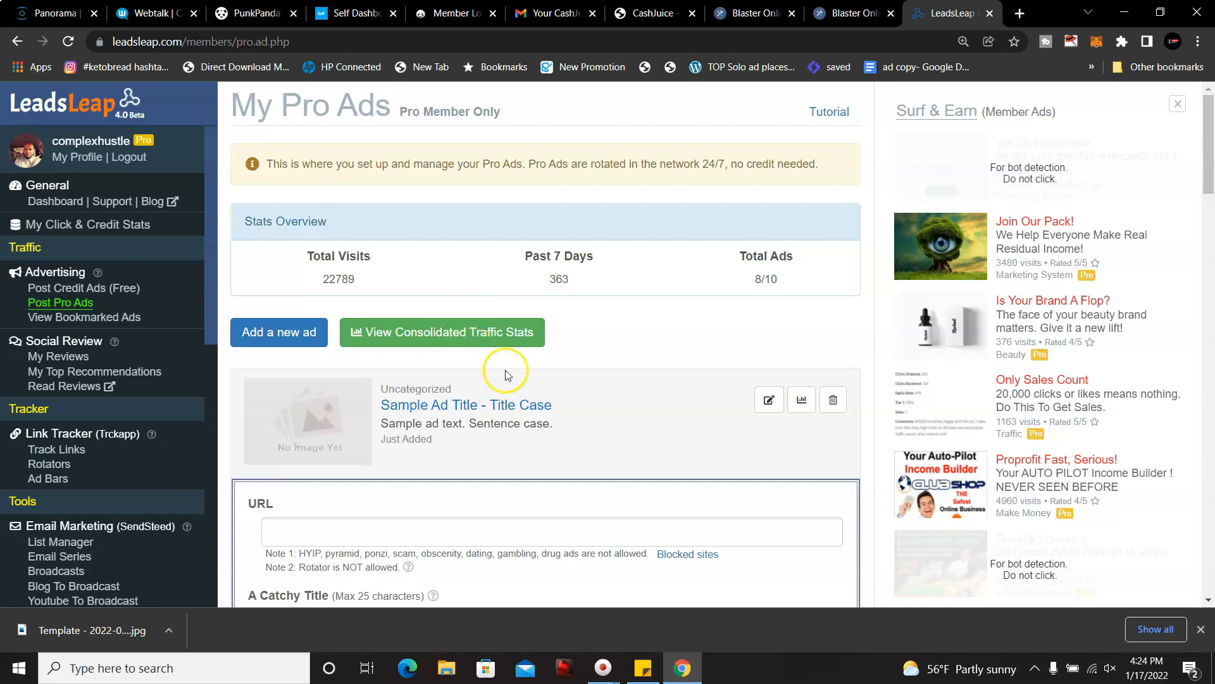
pyautogui.scroll(-3)
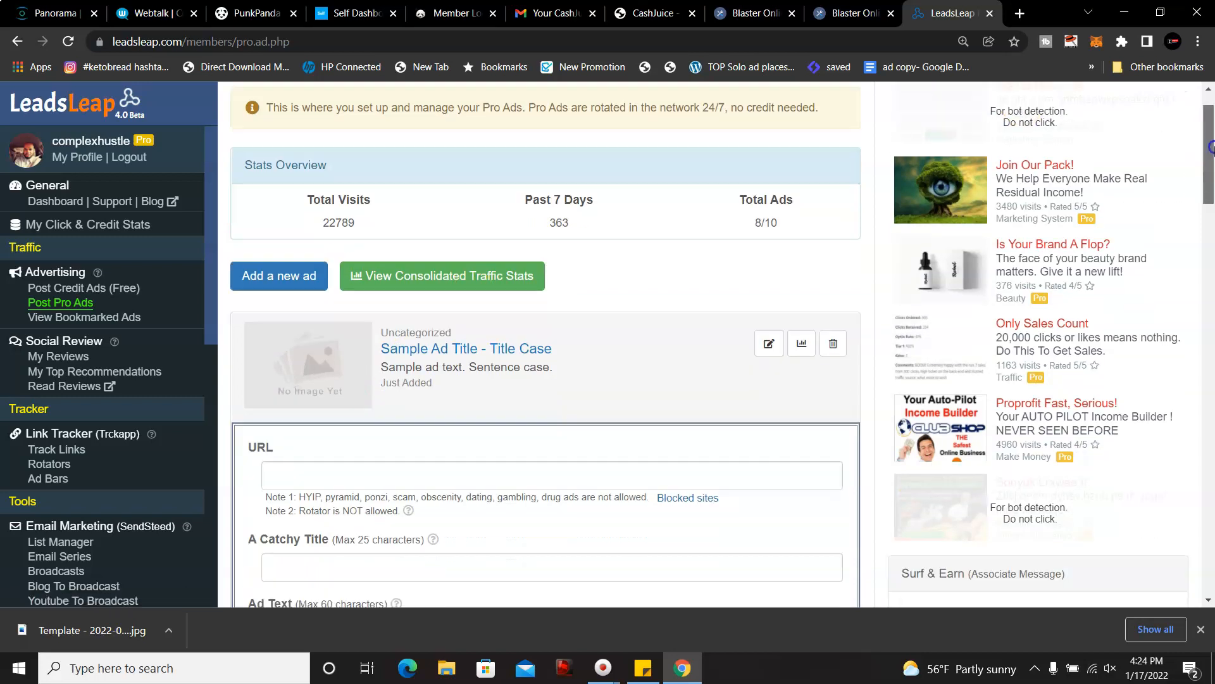
pyautogui.scroll(-3)
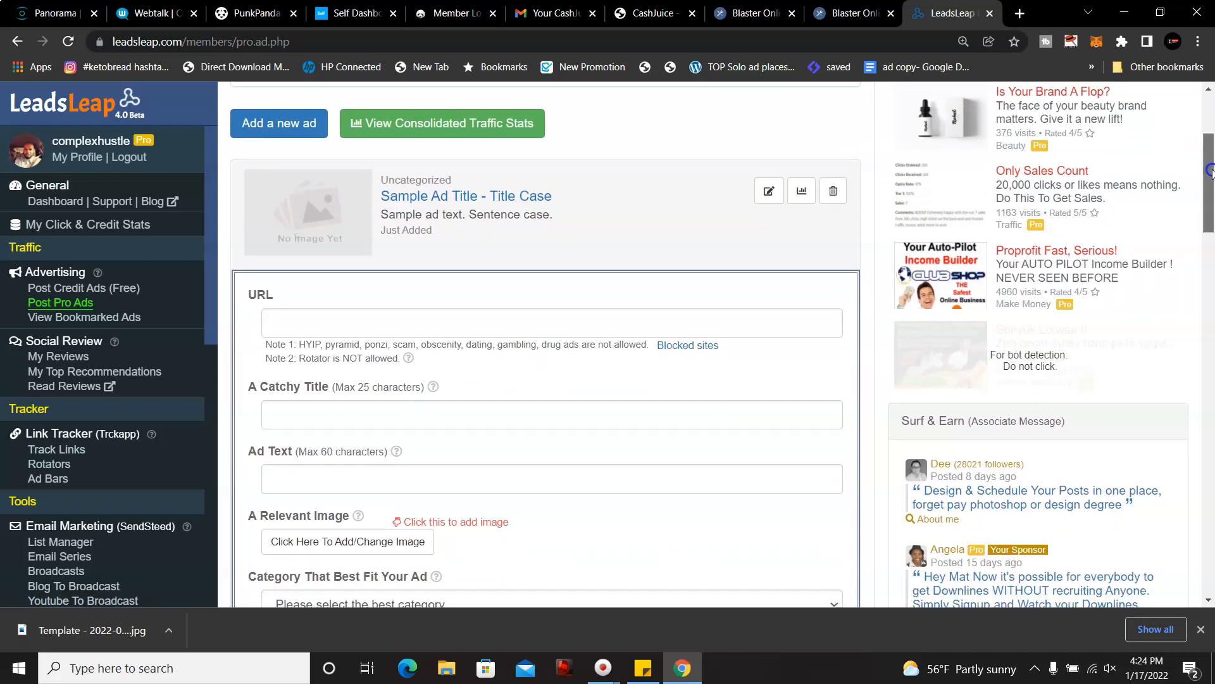
pyautogui.scroll(-3)
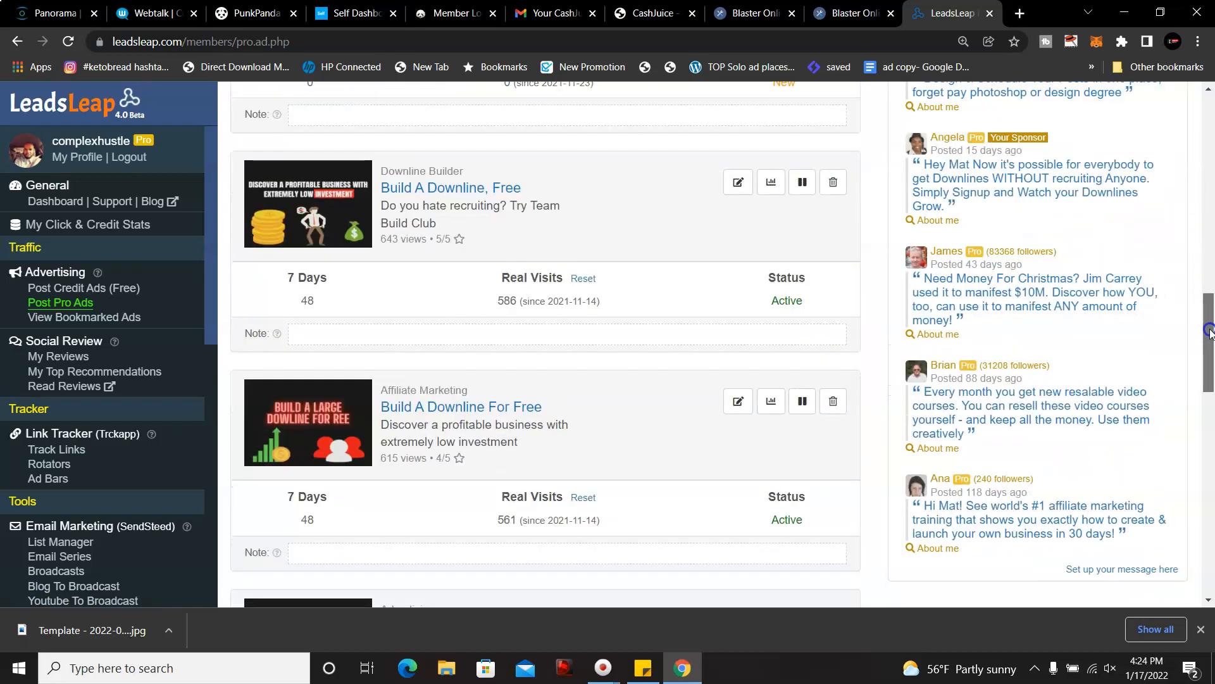
pyautogui.click(59, 302)
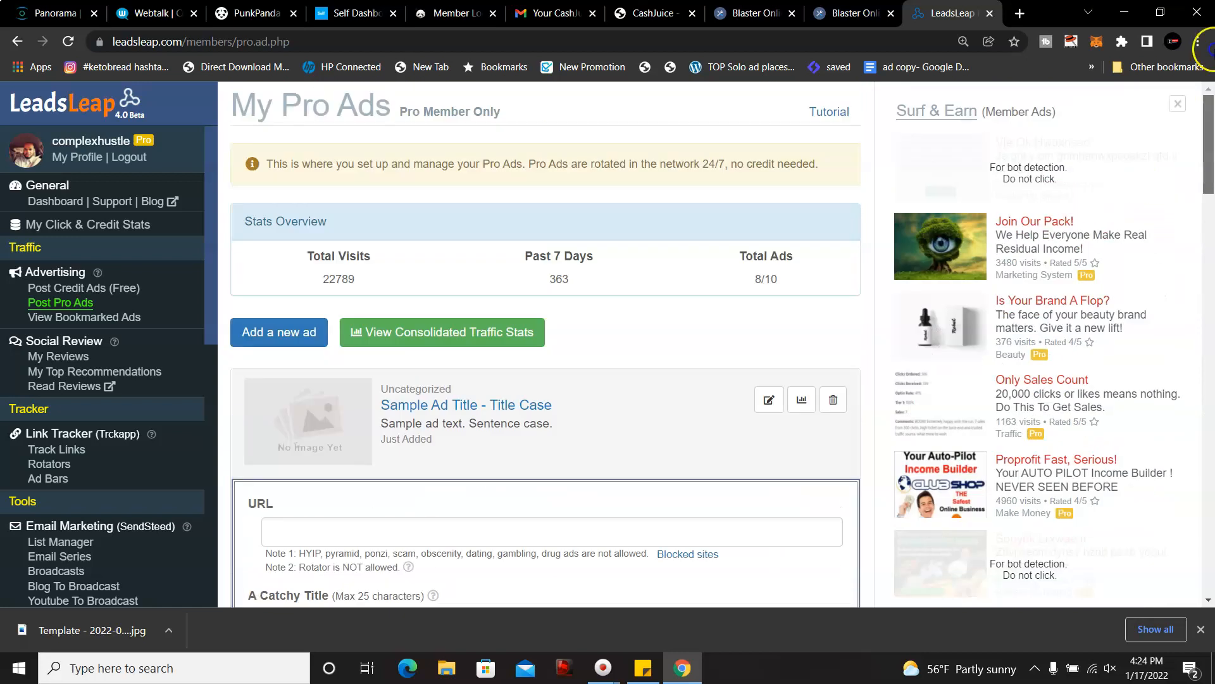
pyautogui.scroll(-3)
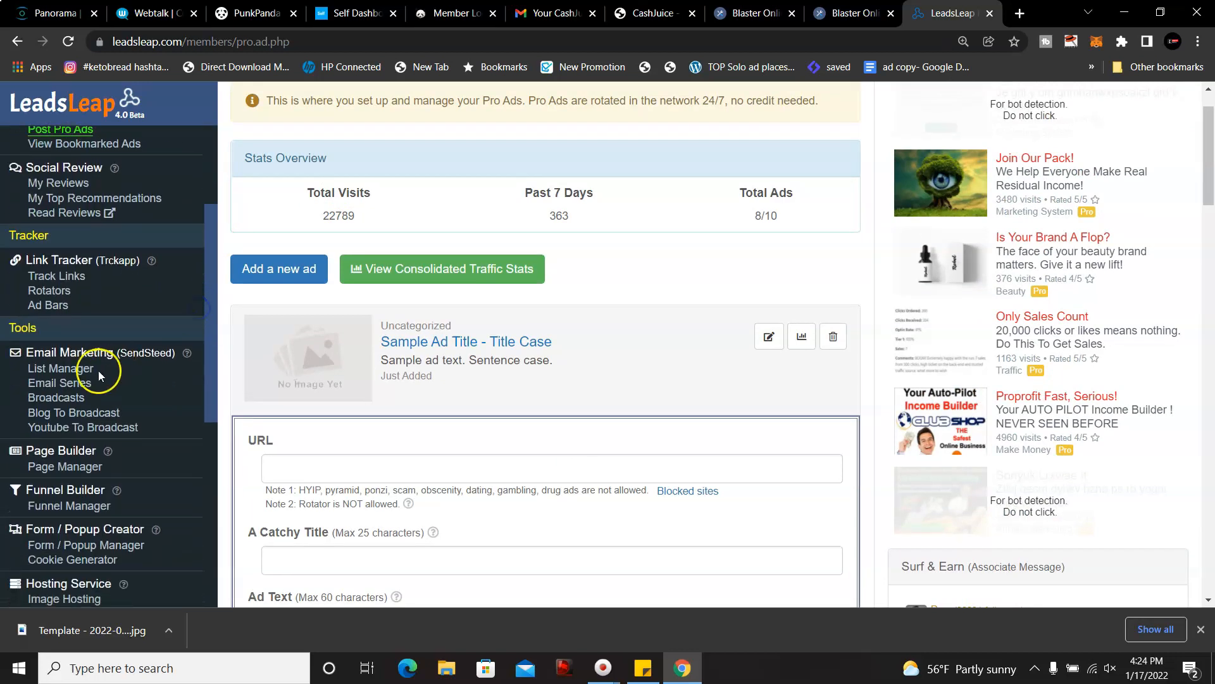
pyautogui.moveTo(68, 354)
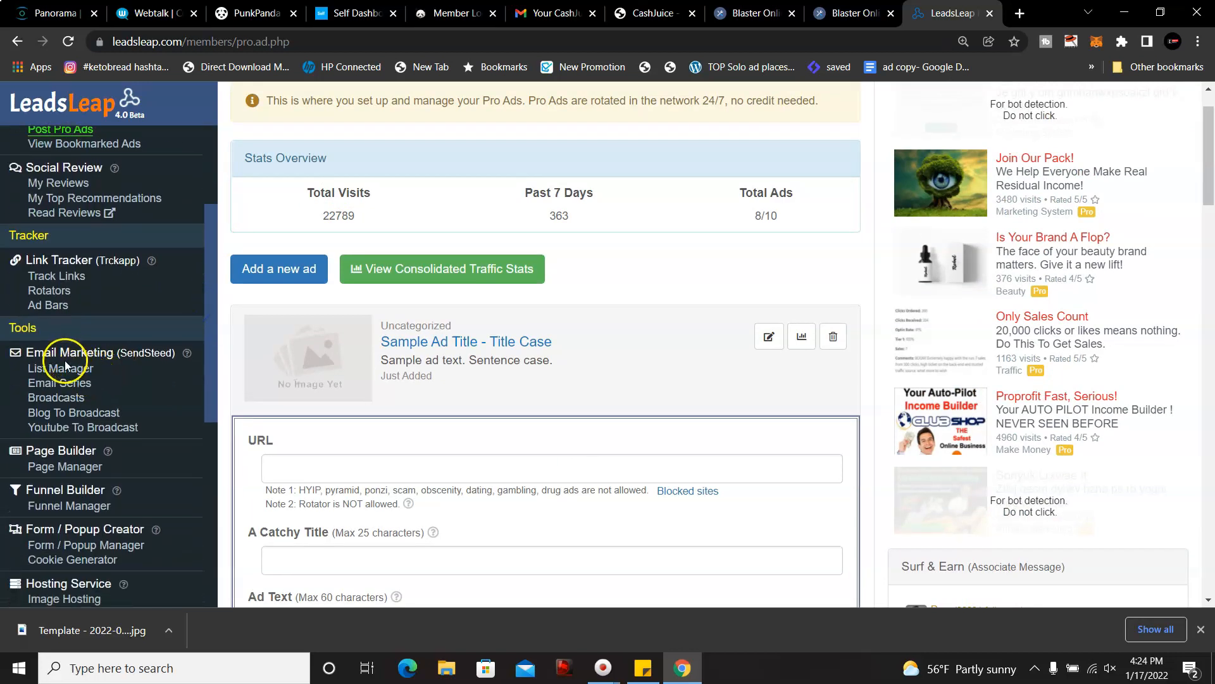
pyautogui.moveTo(60, 382)
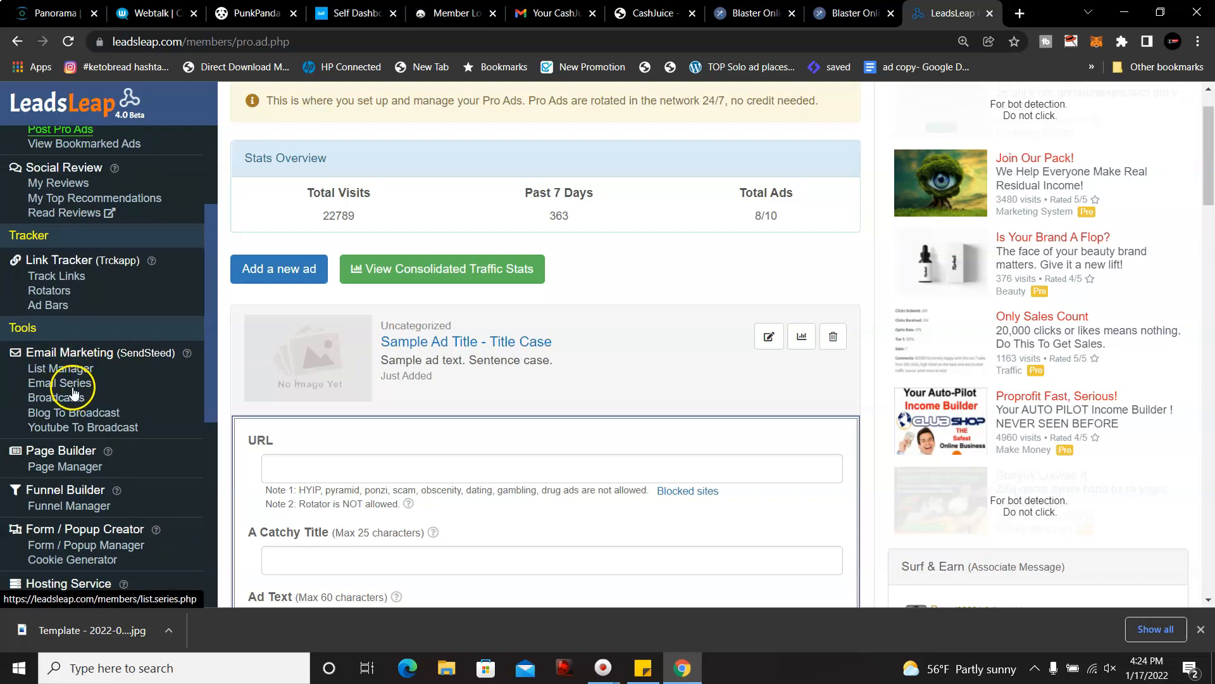
pyautogui.moveTo(83, 369)
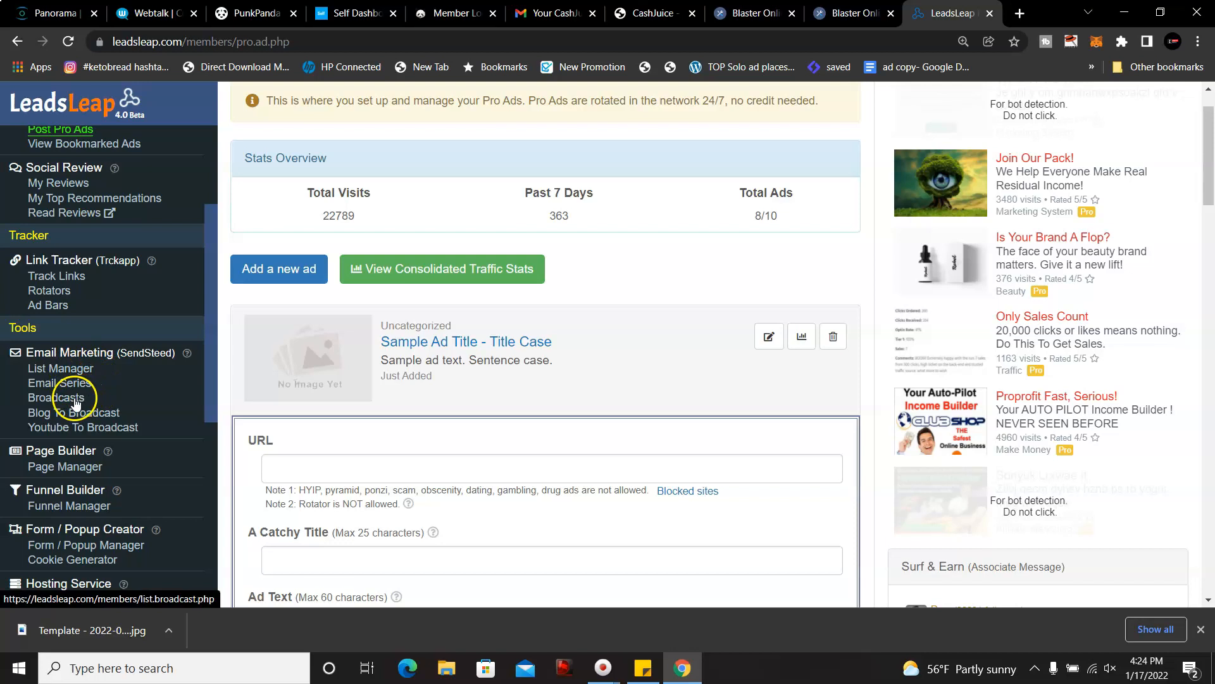
pyautogui.moveTo(143, 409)
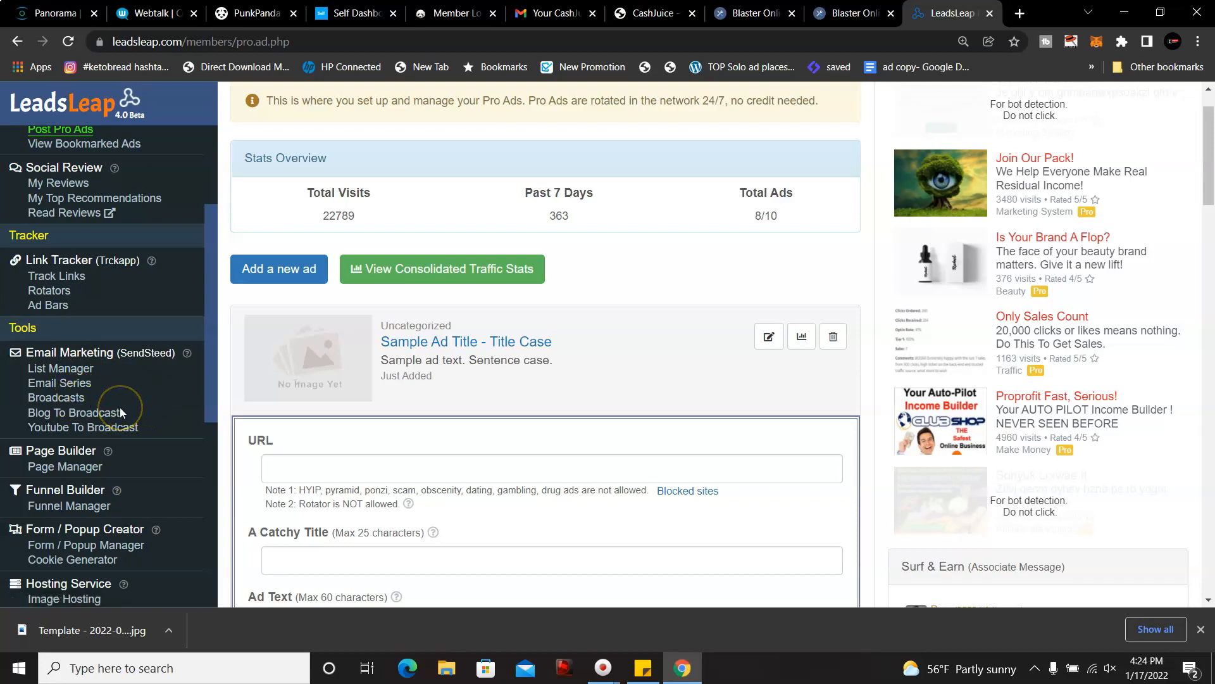
pyautogui.moveTo(120, 433)
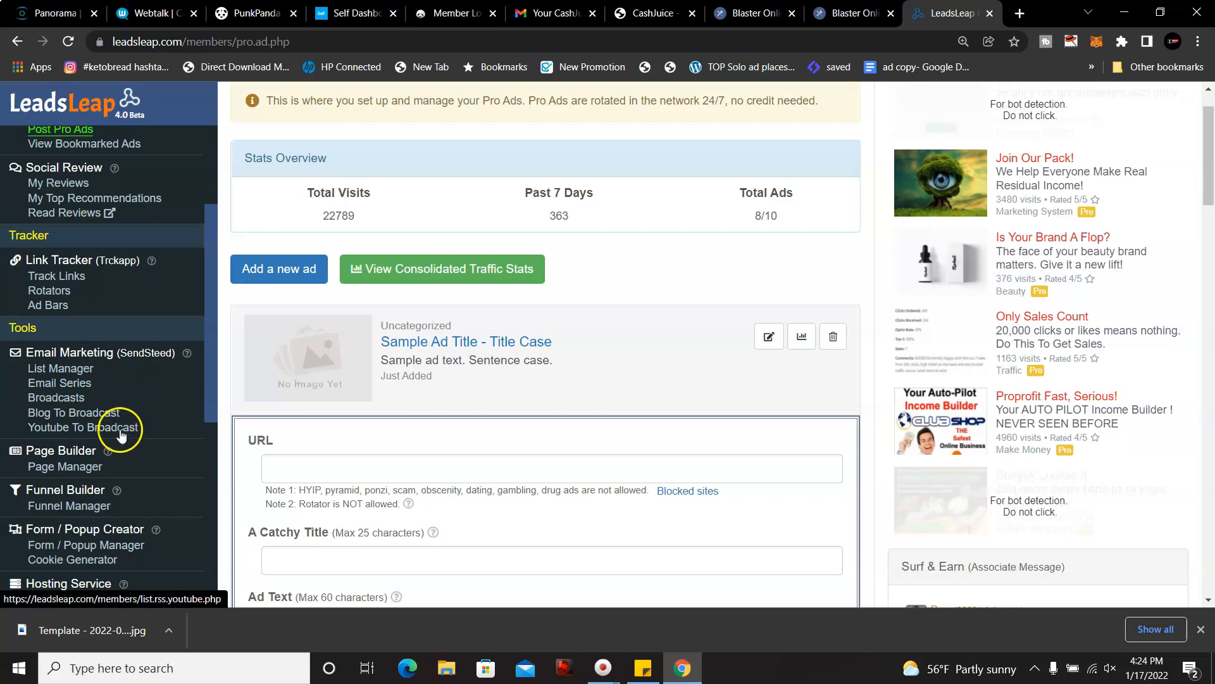
pyautogui.moveTo(209, 353)
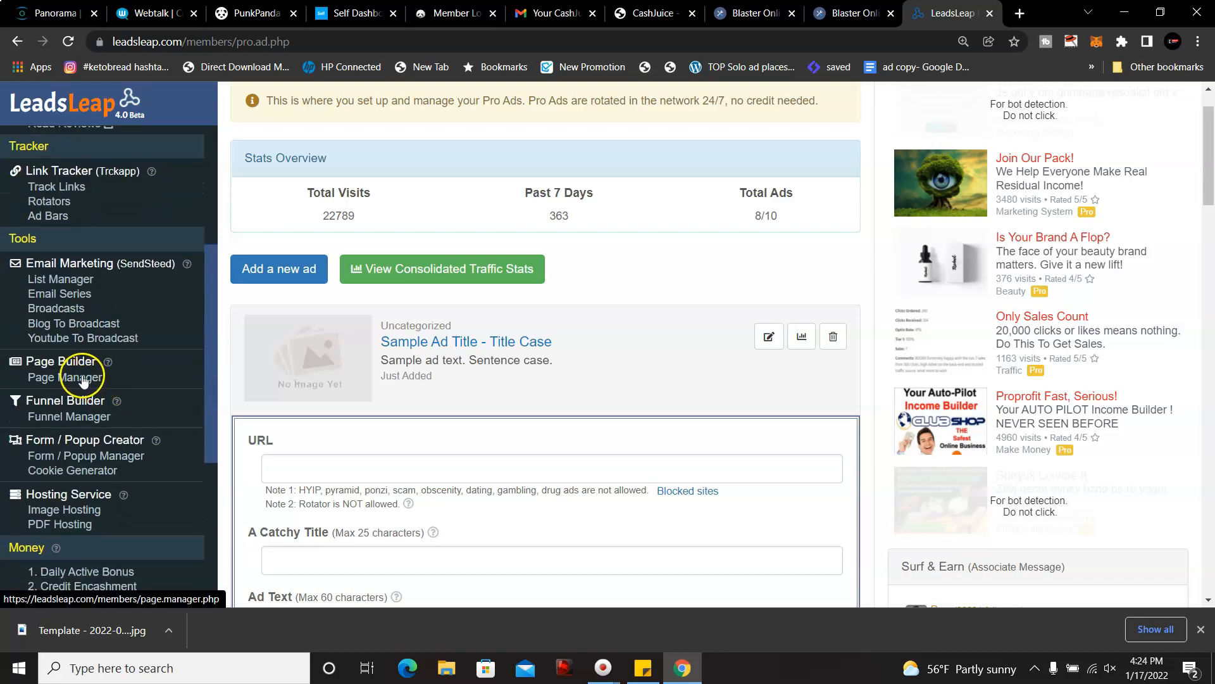
# Step: Go to Page Manager and scroll through the saved page campaigns and thank-you pages
pyautogui.click(64, 367)
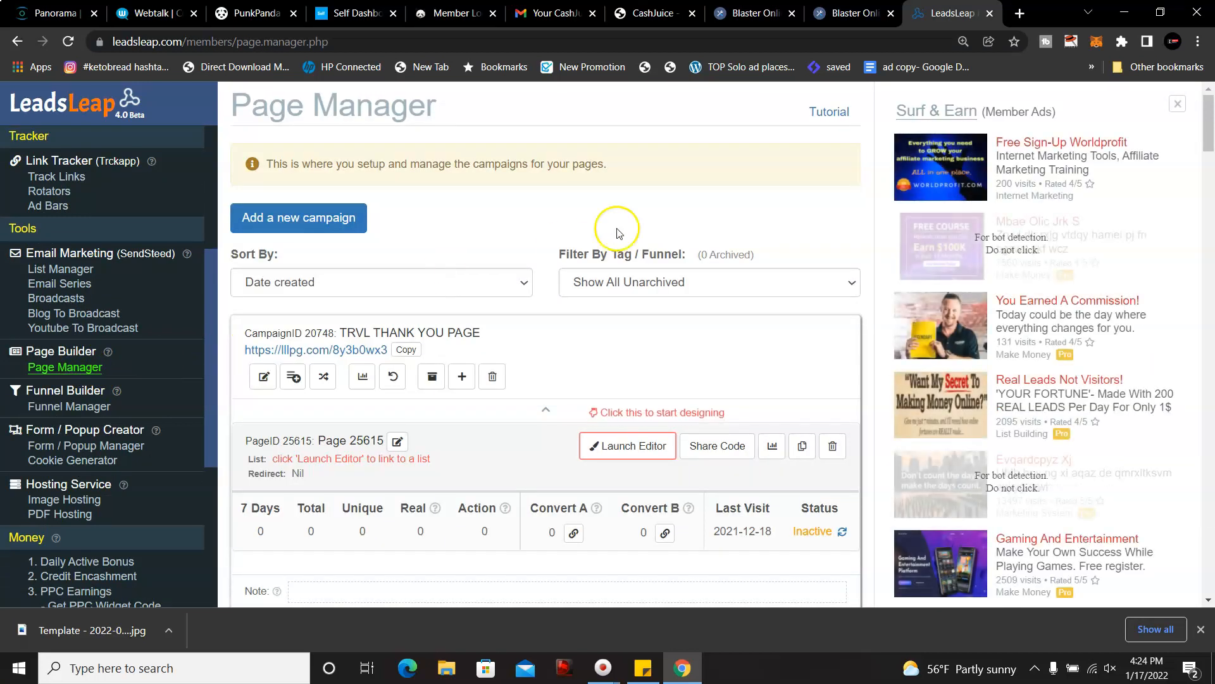
pyautogui.scroll(-3)
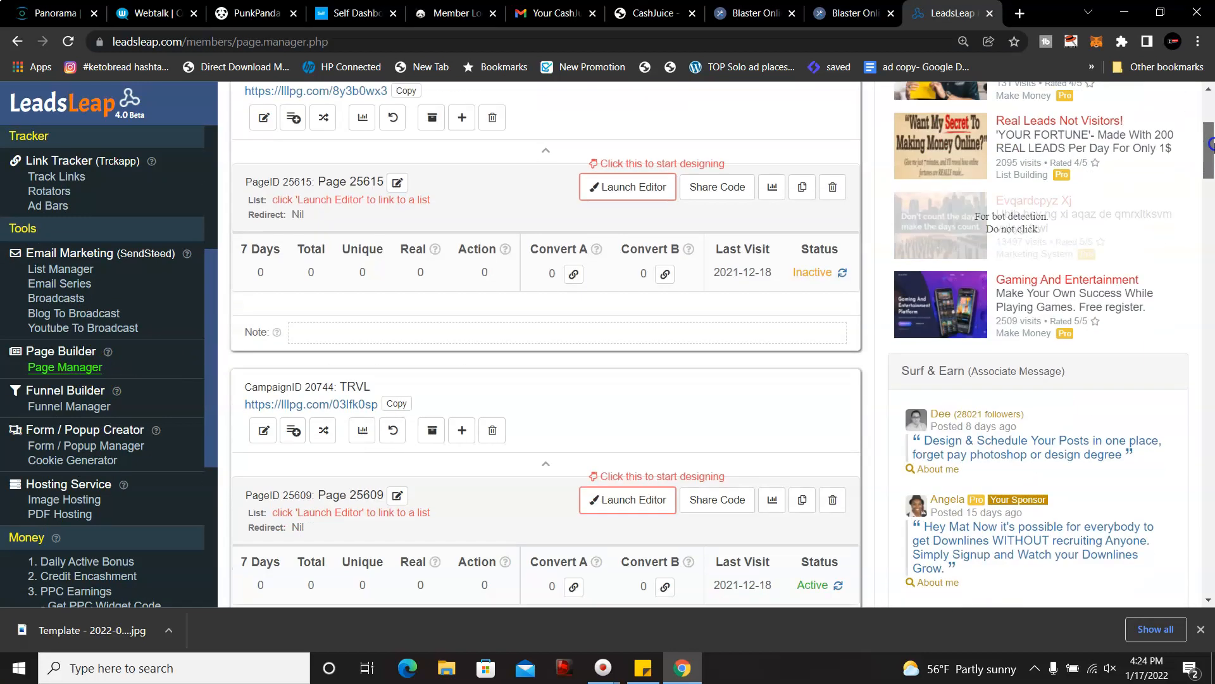
pyautogui.scroll(-3)
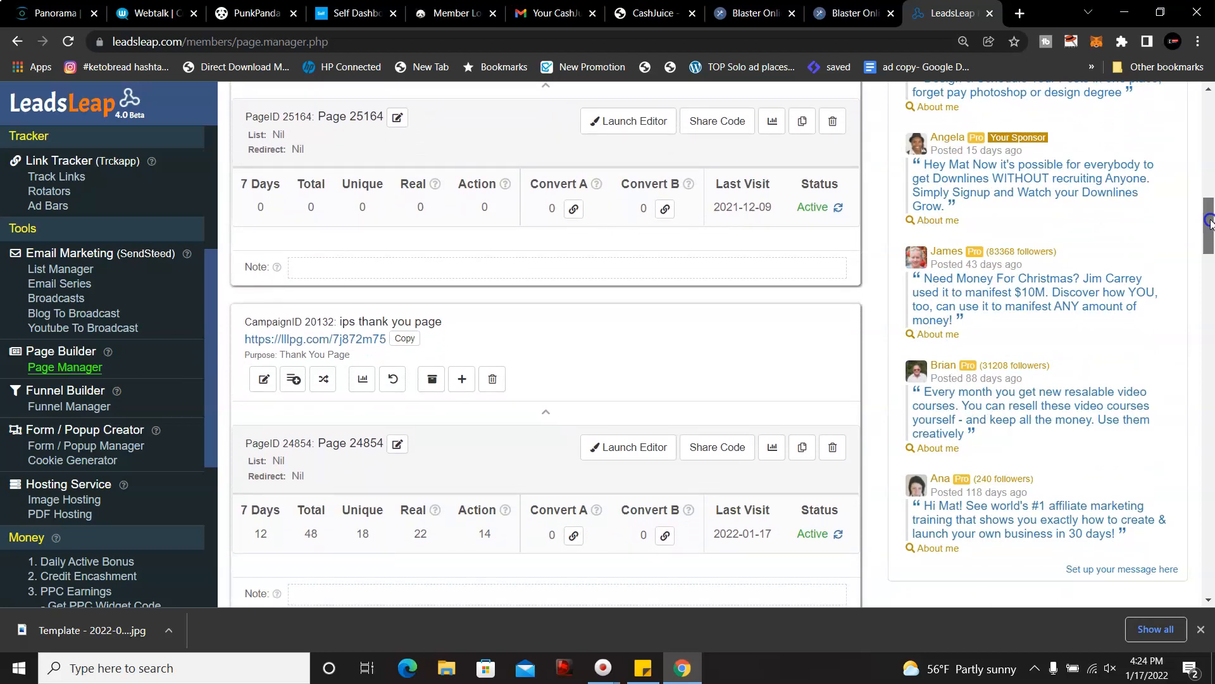
pyautogui.scroll(-3)
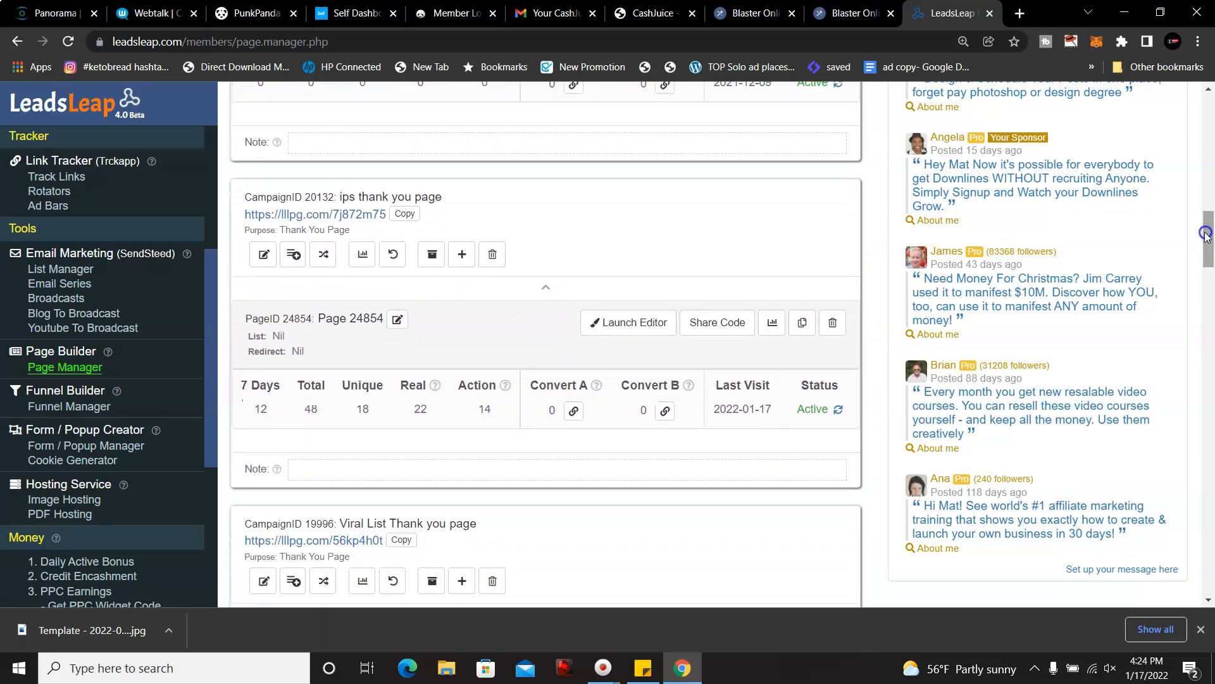
pyautogui.moveTo(1047, 170)
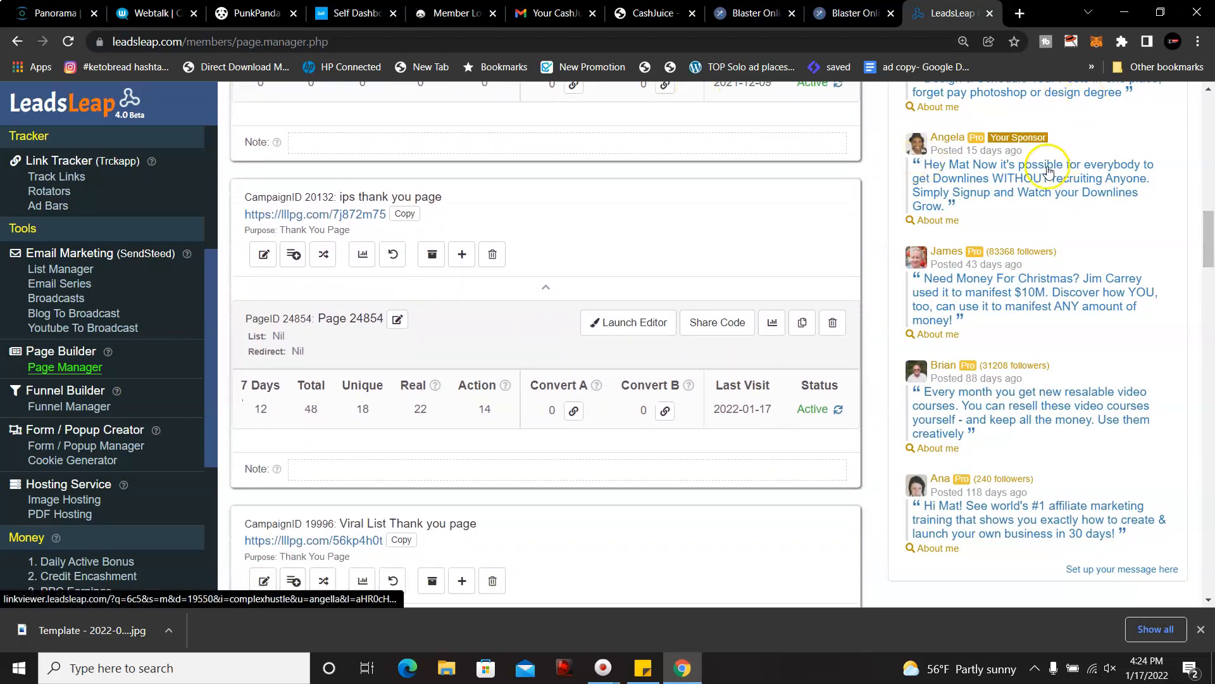
# Step: Continue down to Tapestri's page 22138 with 1.33K visits and launch its editor
pyautogui.scroll(-3)
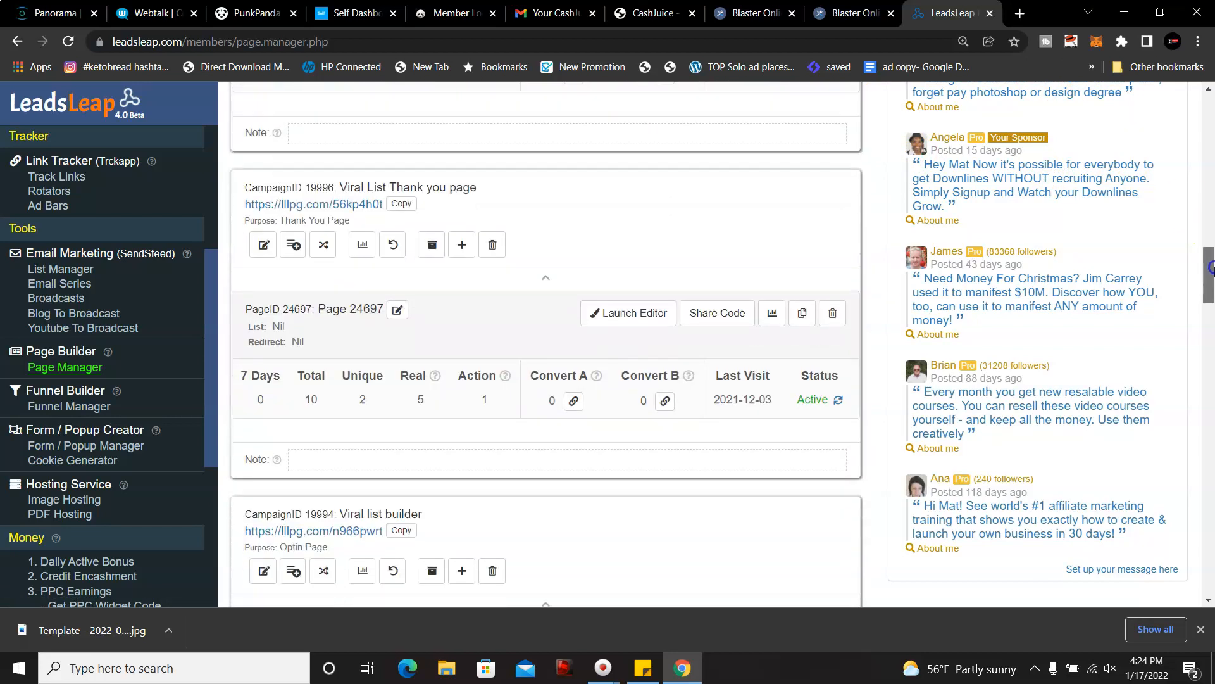
pyautogui.scroll(-3)
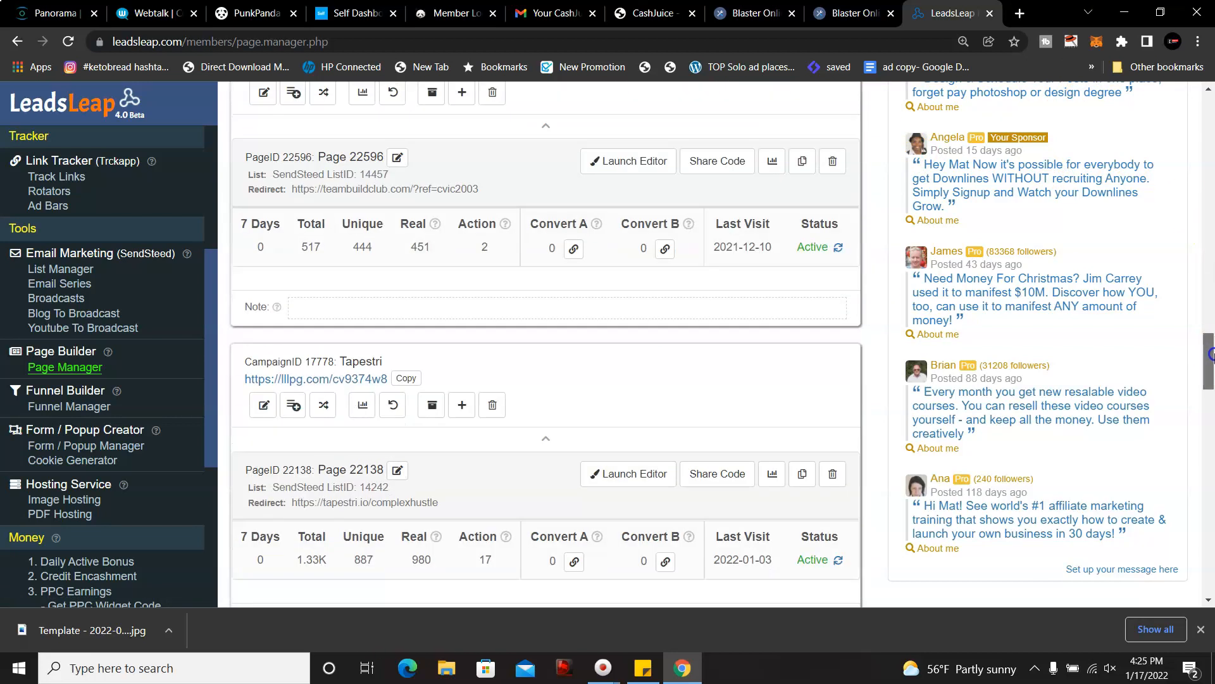
pyautogui.scroll(-3)
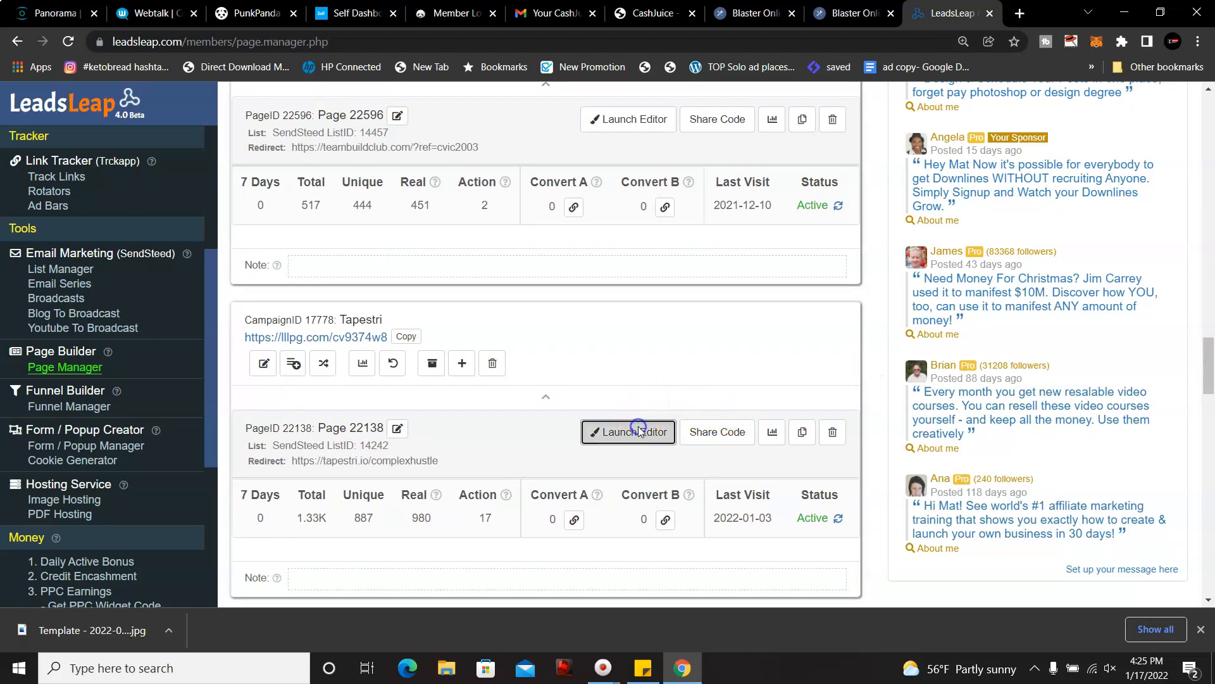
pyautogui.click(628, 431)
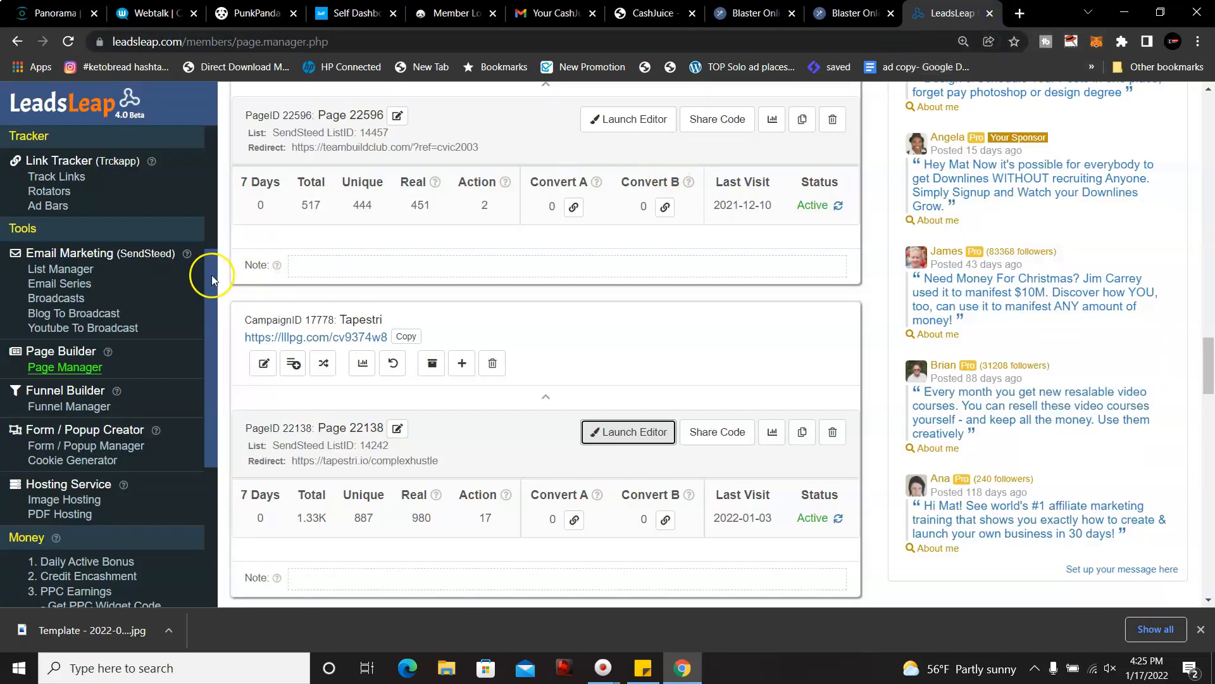
pyautogui.scroll(-3)
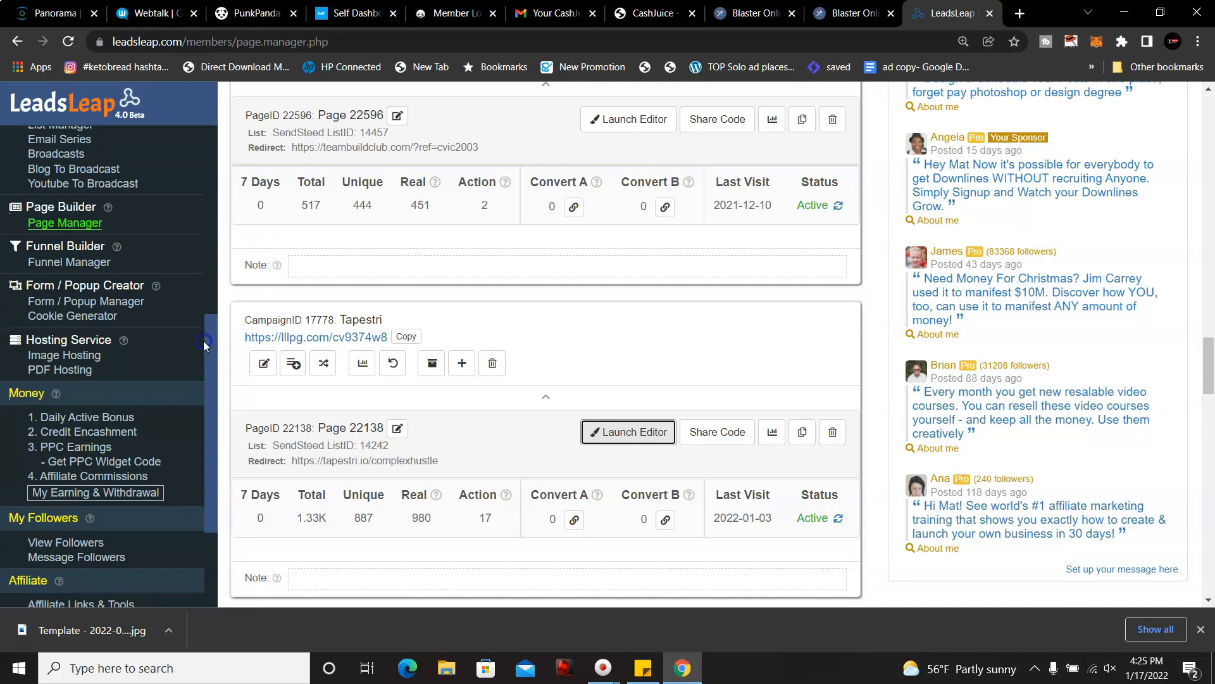
pyautogui.moveTo(64, 355)
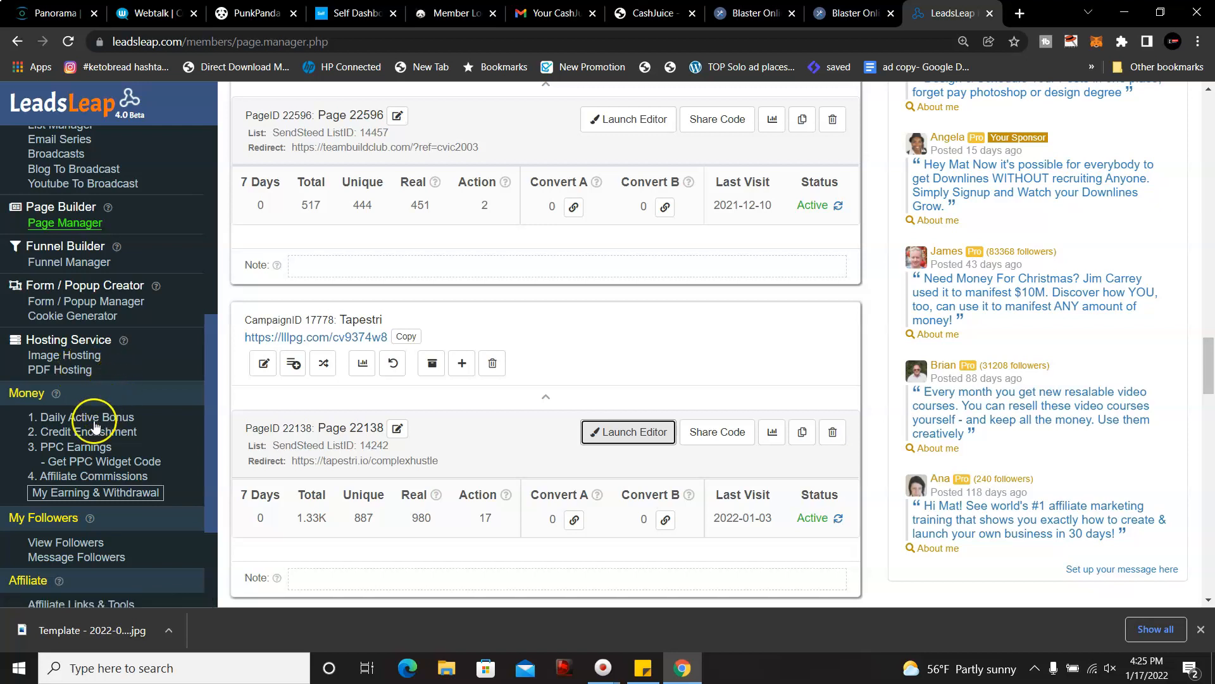
pyautogui.moveTo(91, 417)
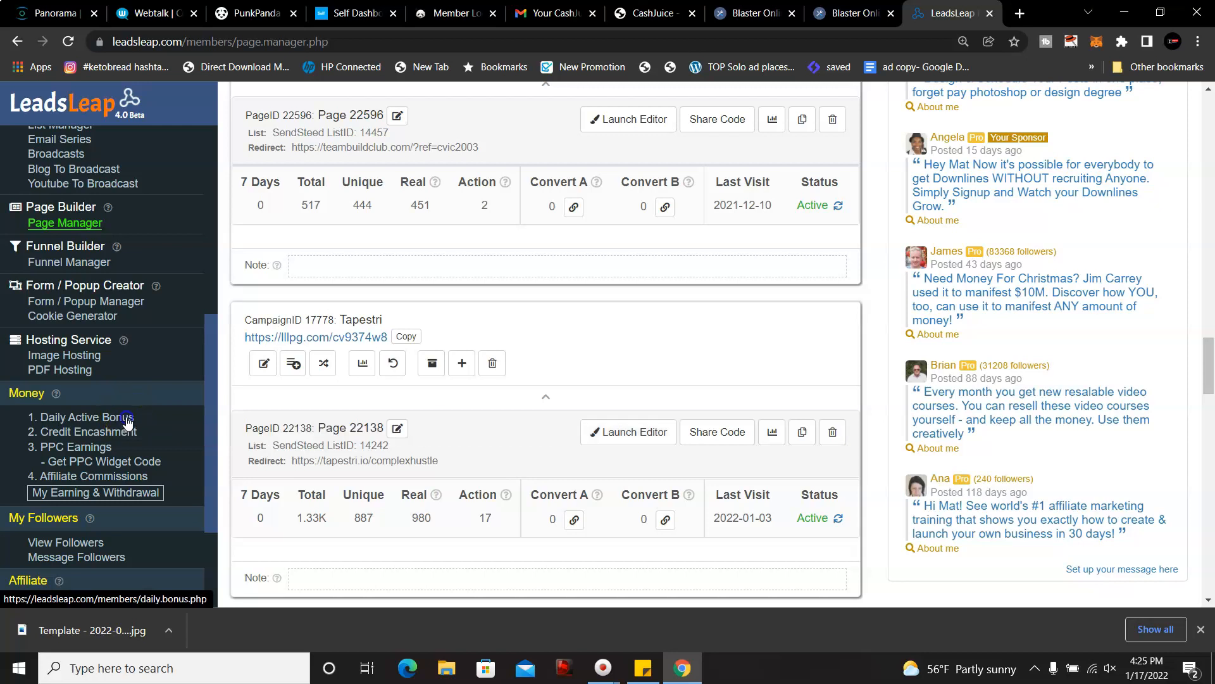
# Step: Go to Money > Daily Active Bonus showing 0 clicks today, 2.81 credits and $0.02 bonus
pyautogui.click(80, 416)
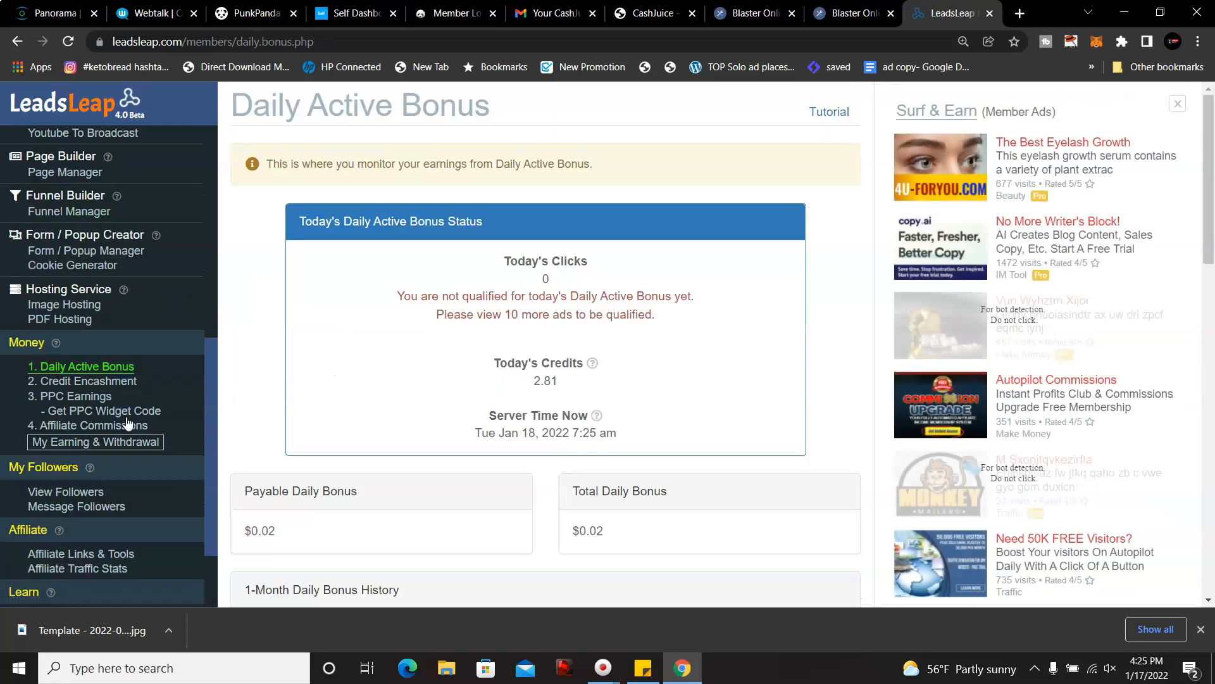
pyautogui.moveTo(88, 425)
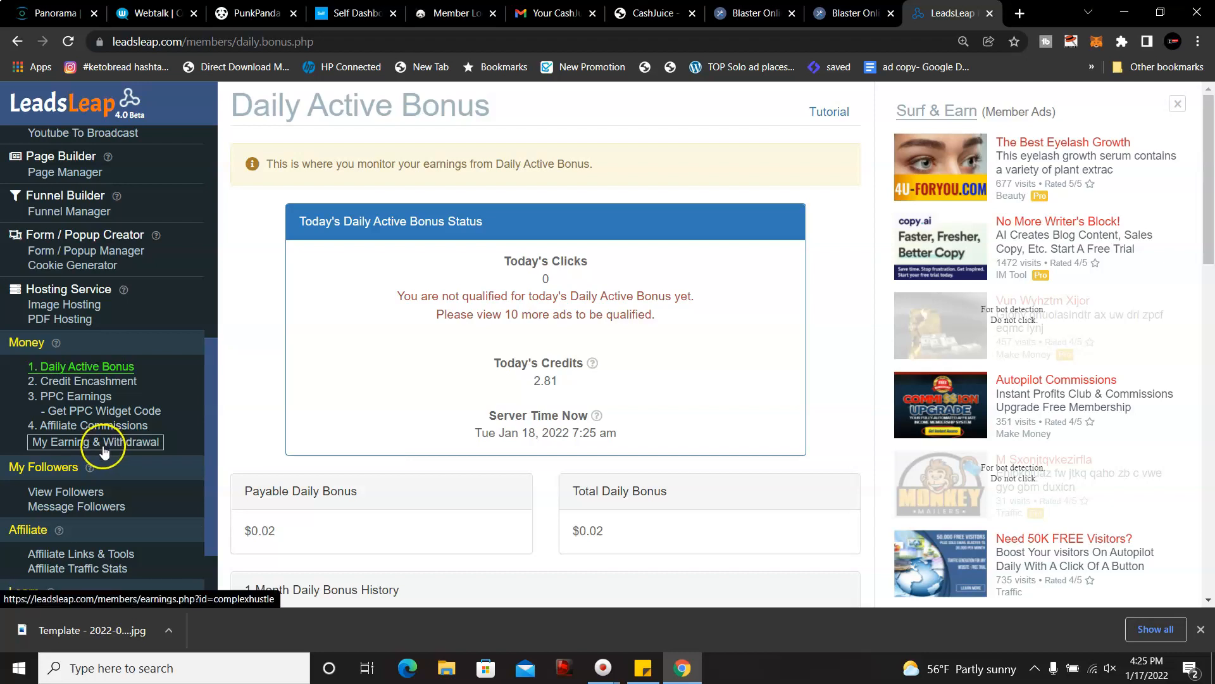
pyautogui.moveTo(88, 381)
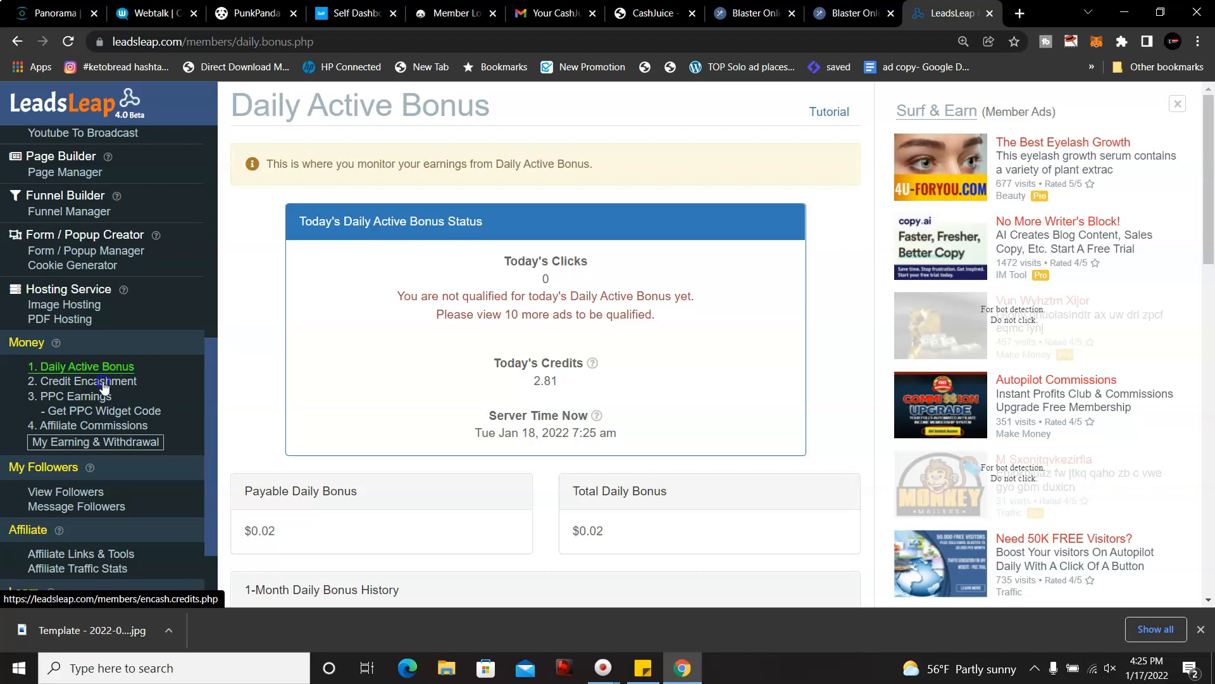
# Step: Go to Money > Credit Encashment showing 2857.753 credits, 2850 encashable for $0.65
pyautogui.click(88, 365)
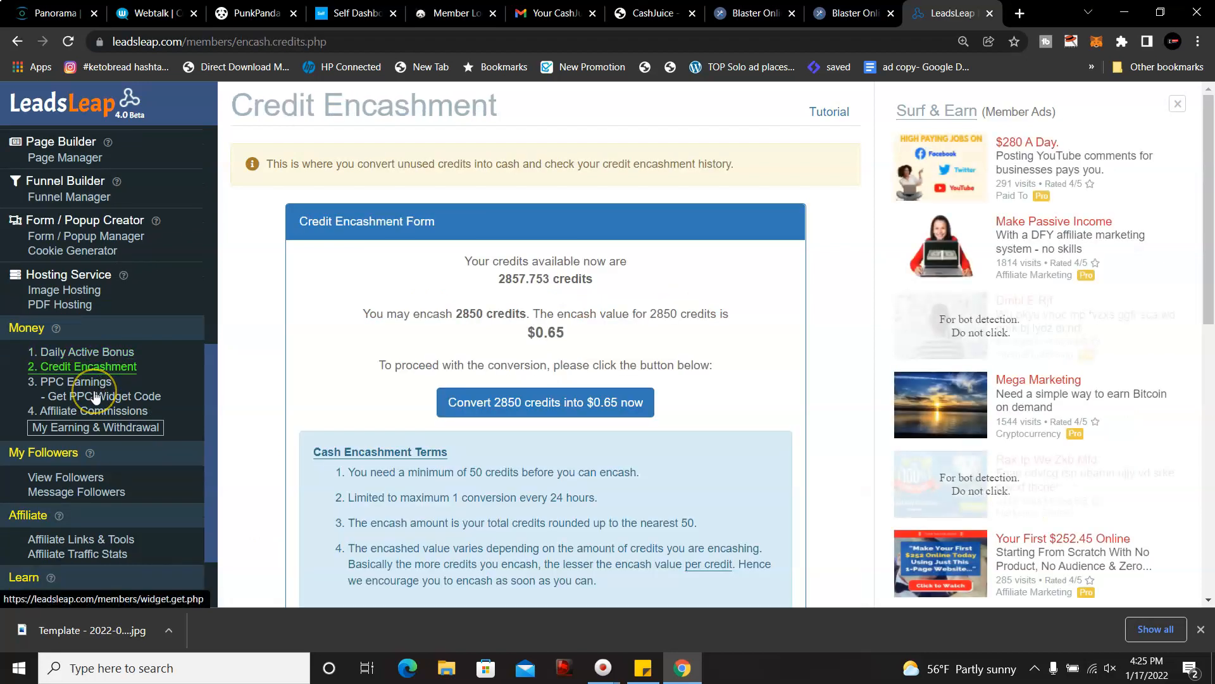
pyautogui.moveTo(185, 340)
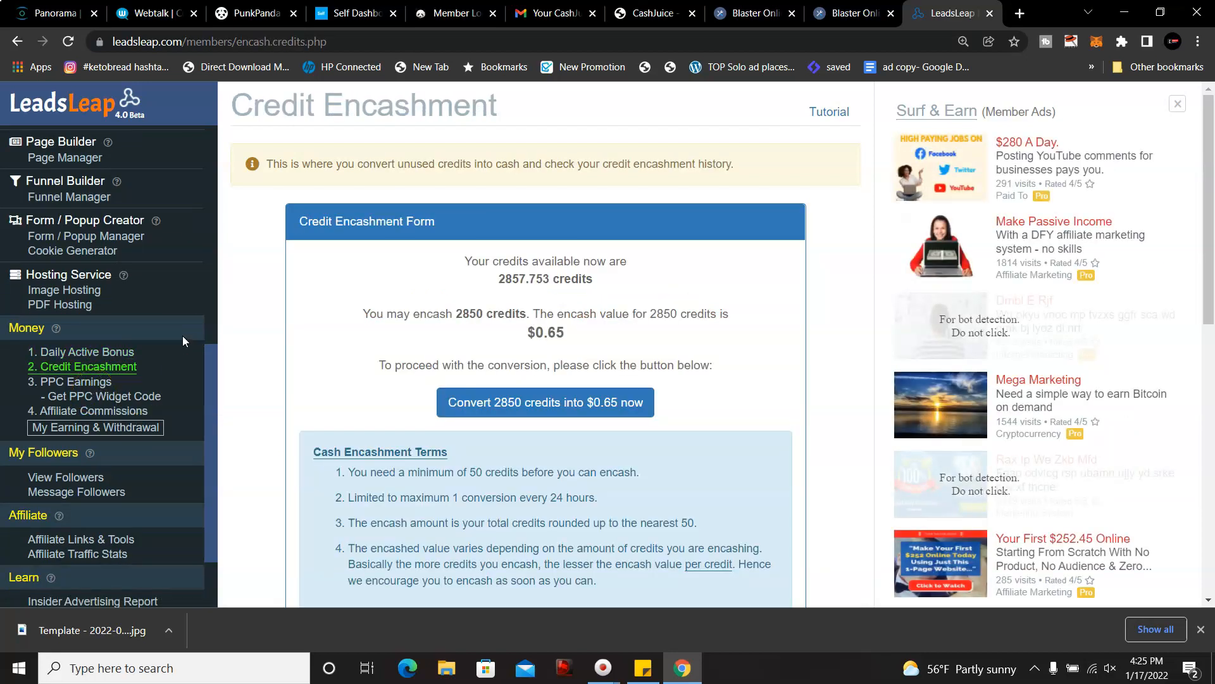
pyautogui.moveTo(668, 242)
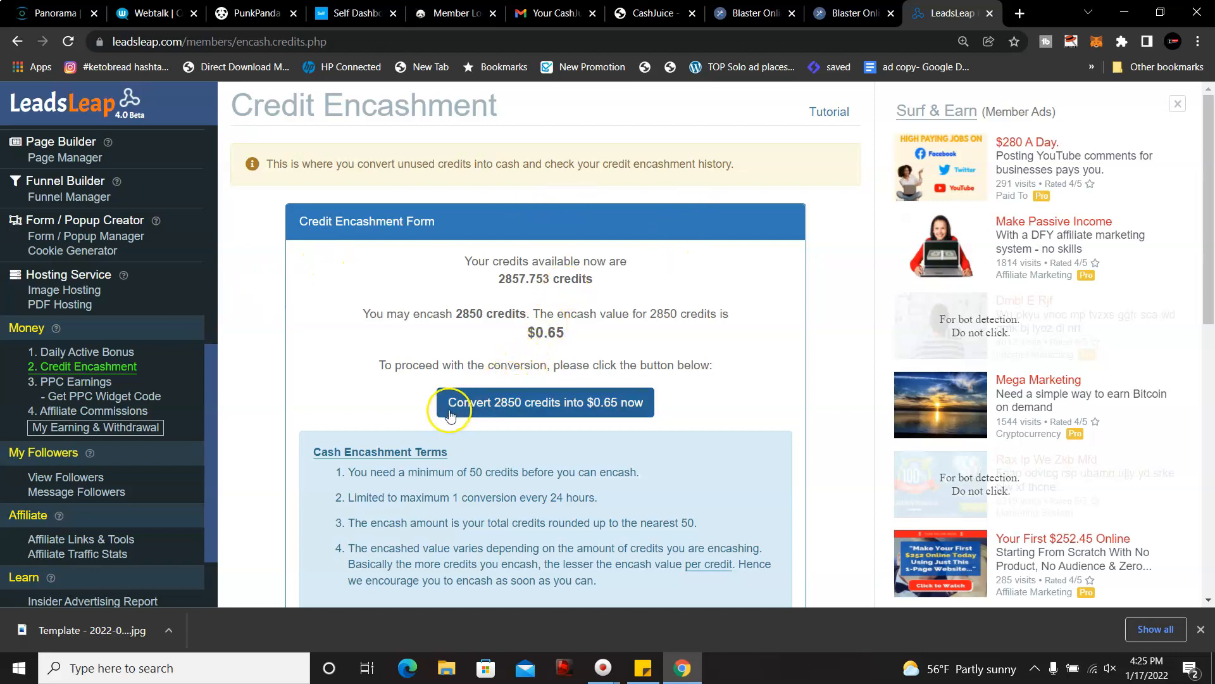
pyautogui.moveTo(155, 427)
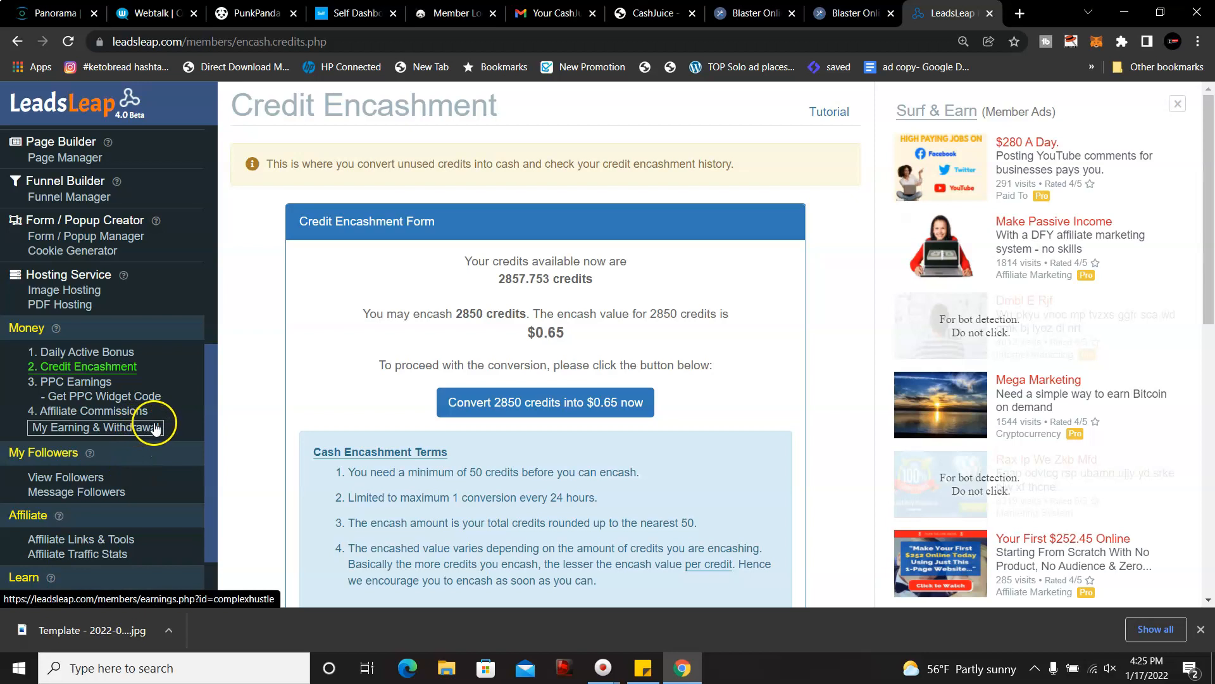
pyautogui.moveTo(84, 410)
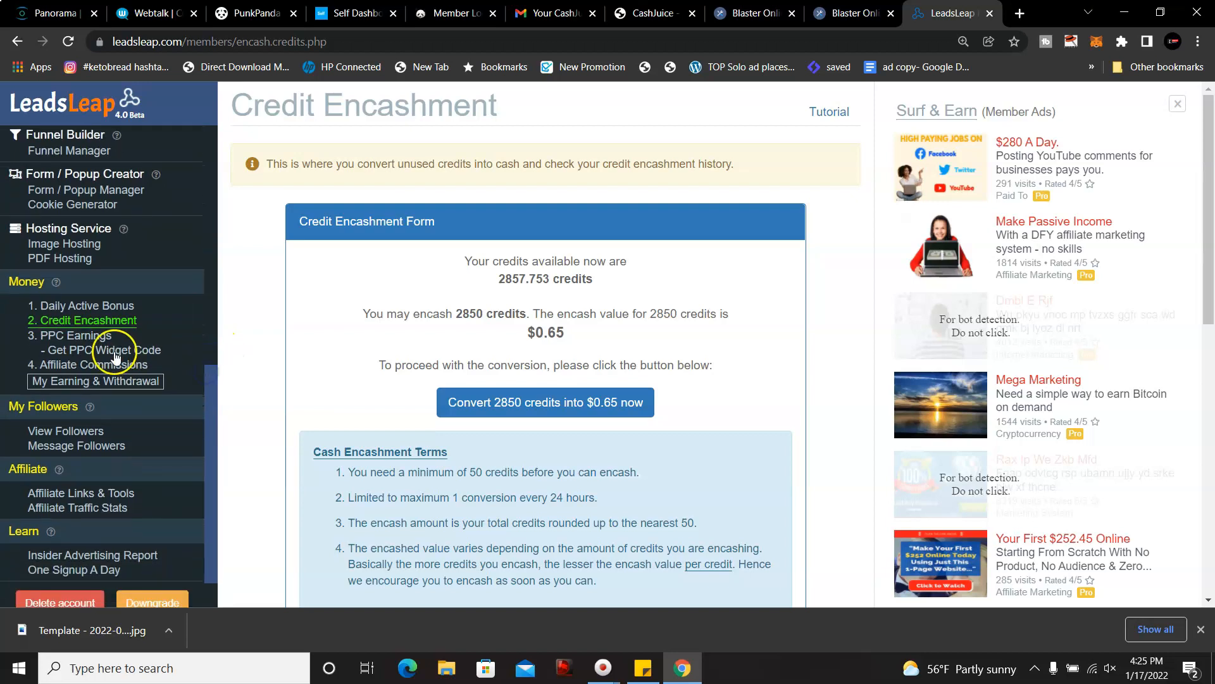
# Step: Review the $1.28 PPC earnings and click history, then go to Social Review > My Reviews
pyautogui.click(85, 334)
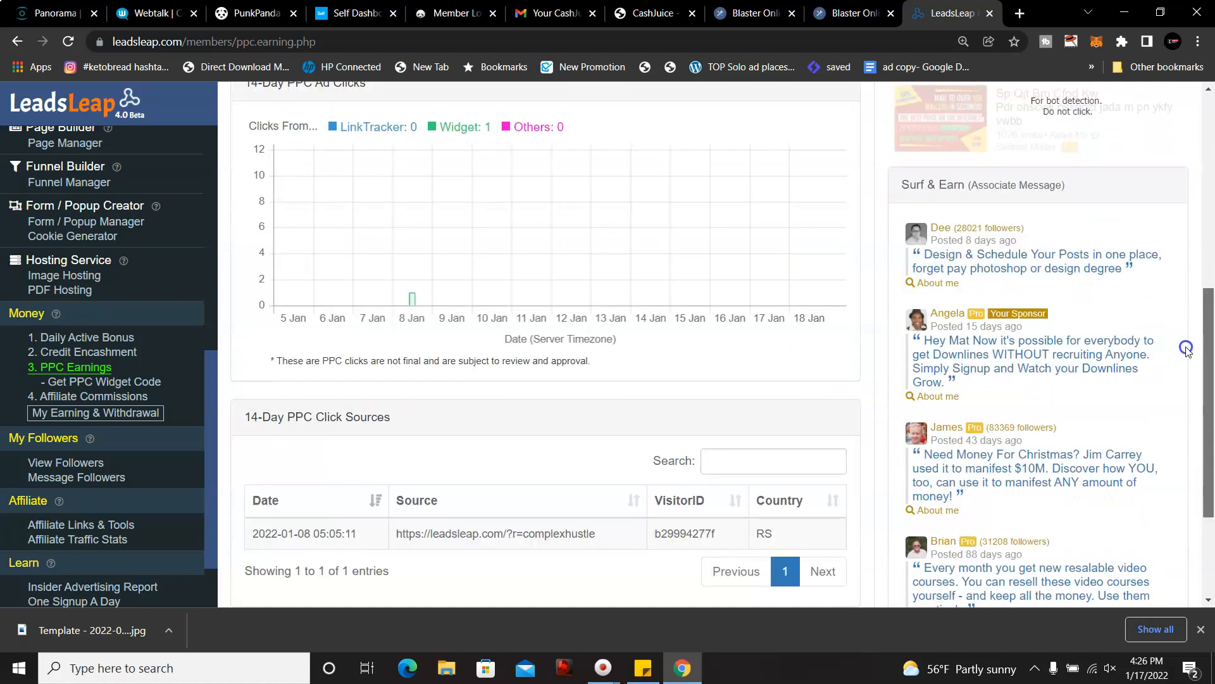
pyautogui.scroll(-3)
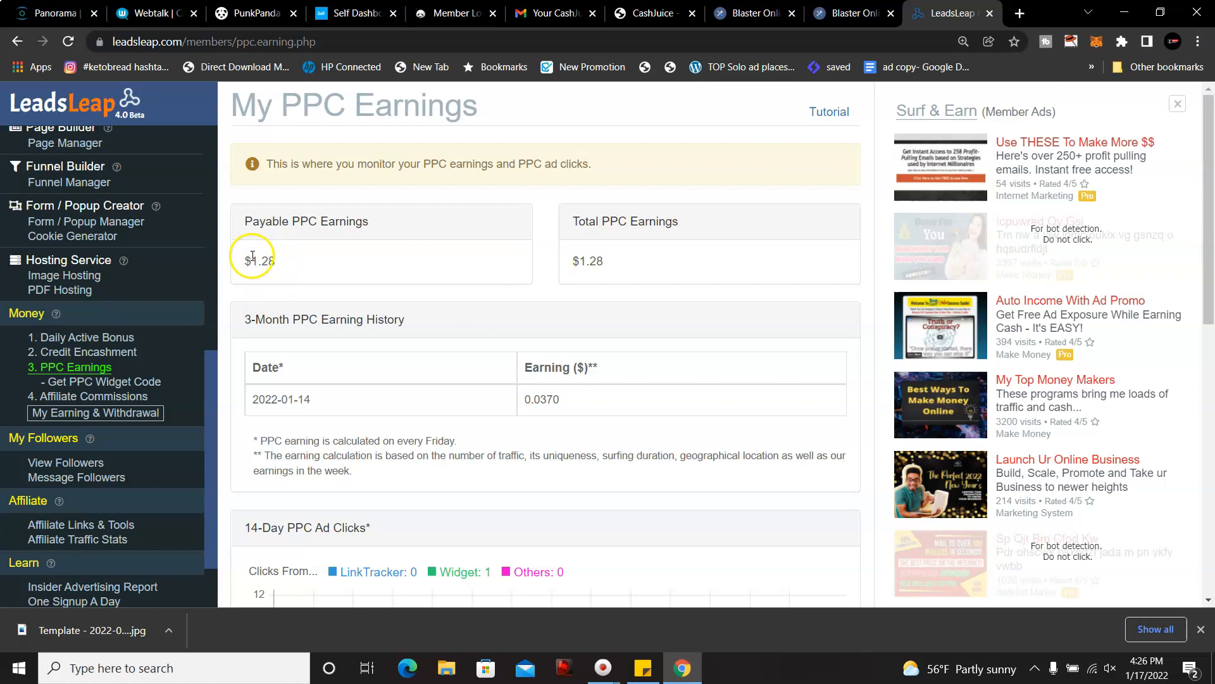
pyautogui.moveTo(178, 289)
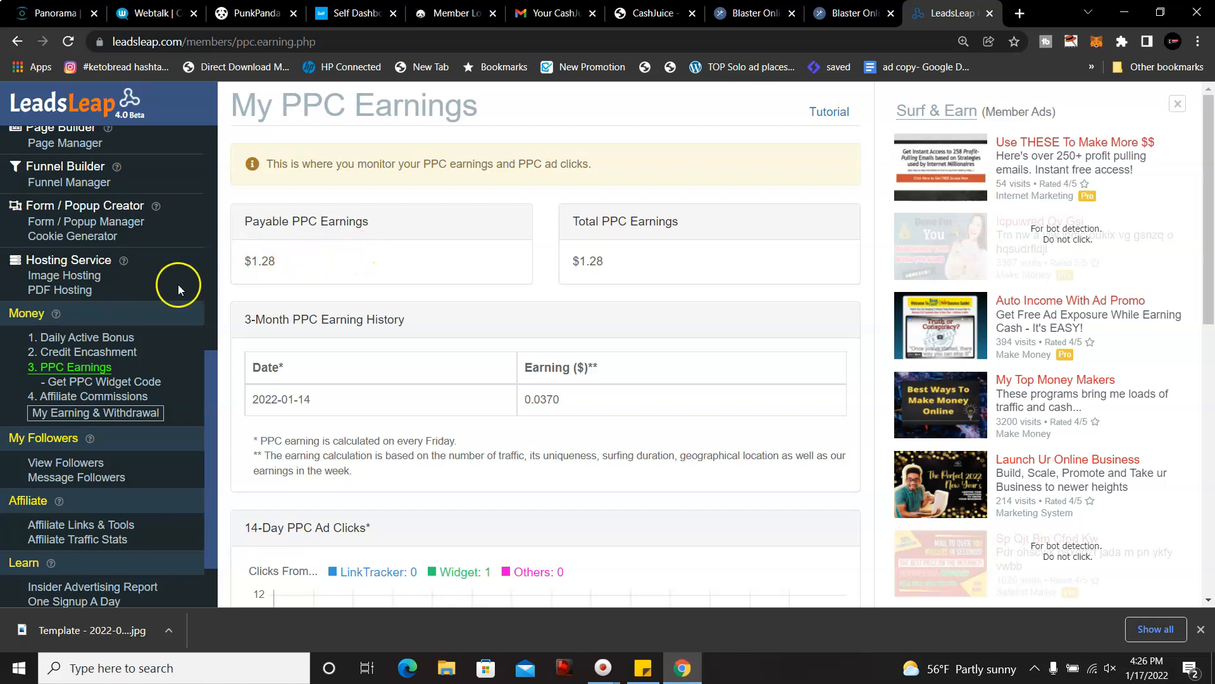
pyautogui.moveTo(217, 366)
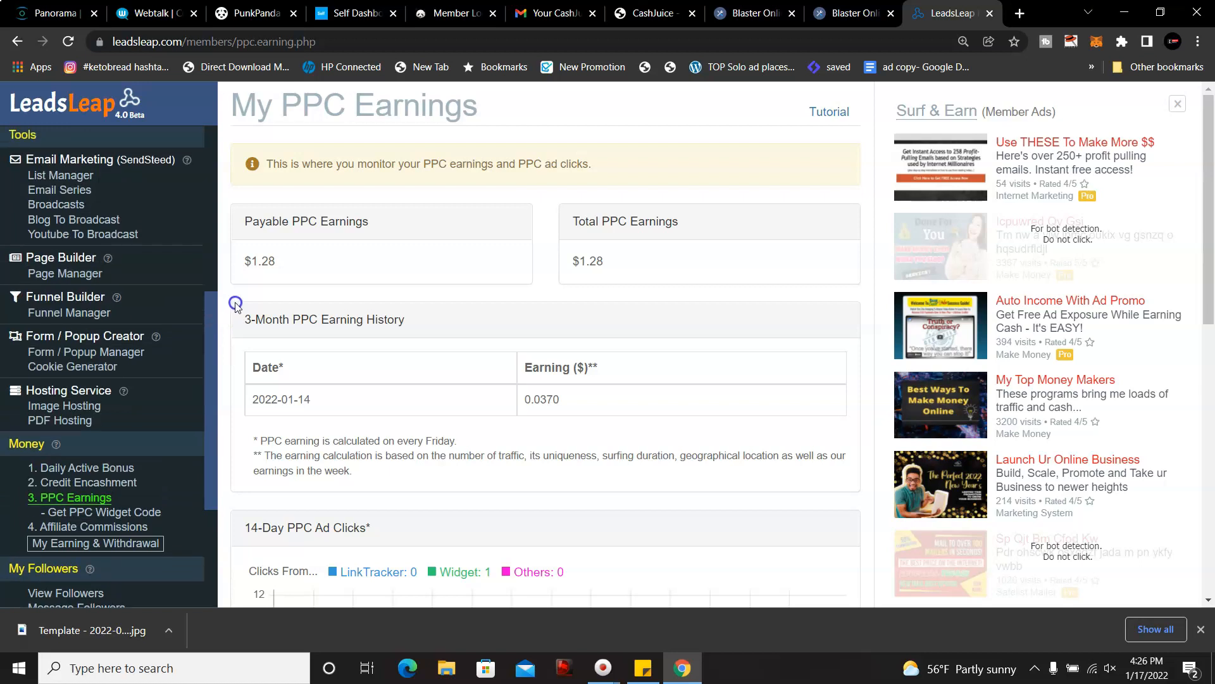
pyautogui.scroll(-3)
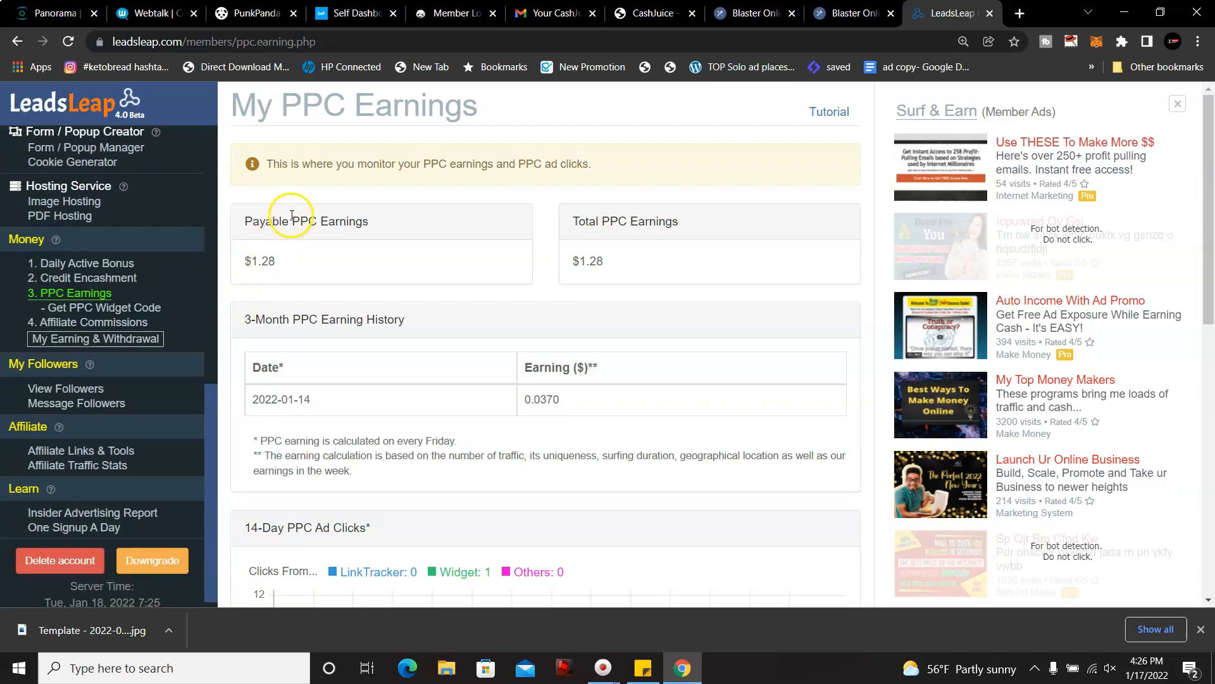
pyautogui.moveTo(196, 394)
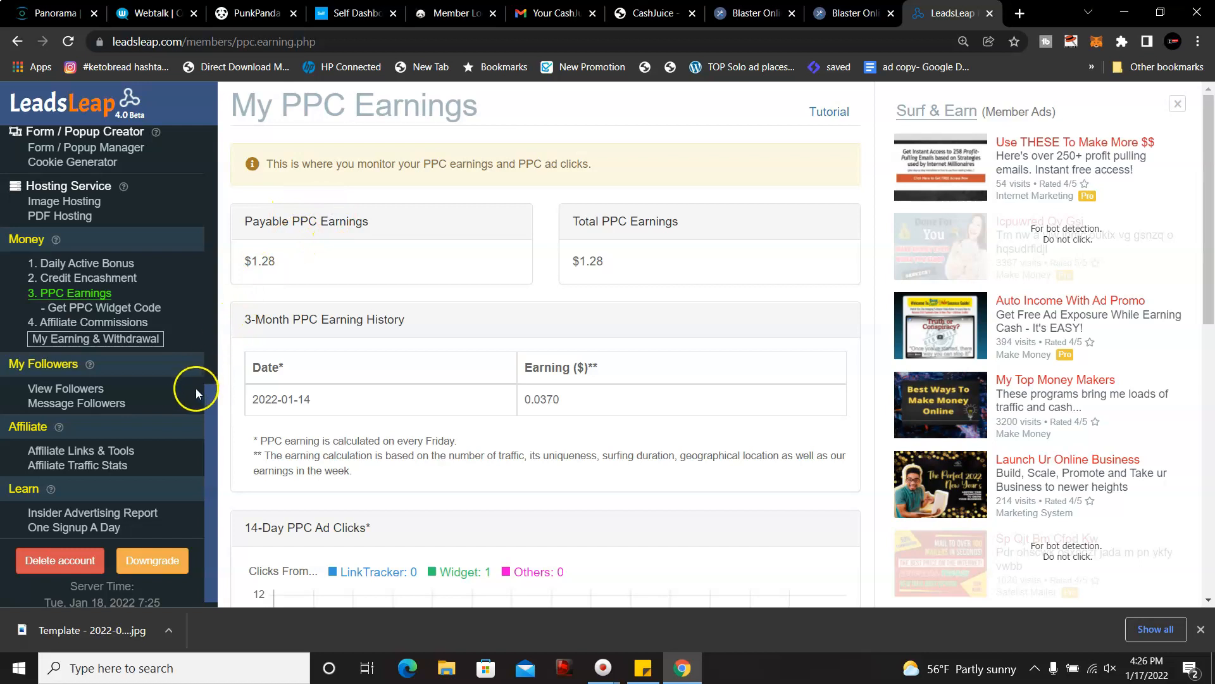
pyautogui.moveTo(212, 420)
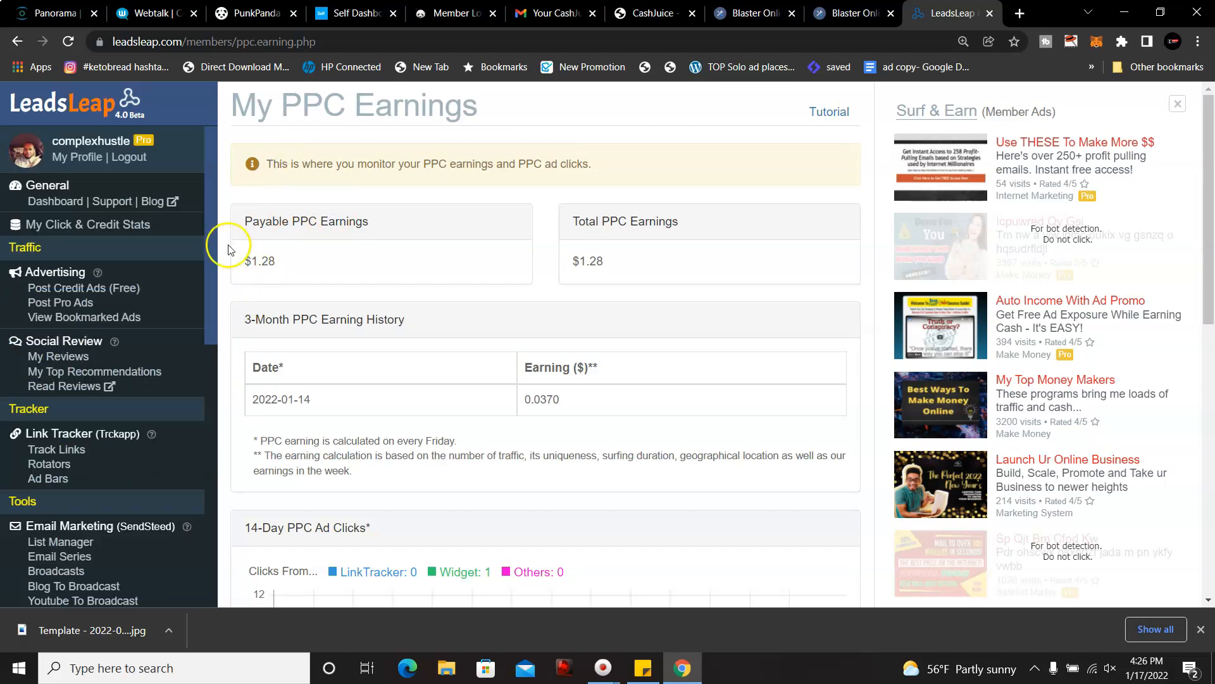
pyautogui.moveTo(169, 304)
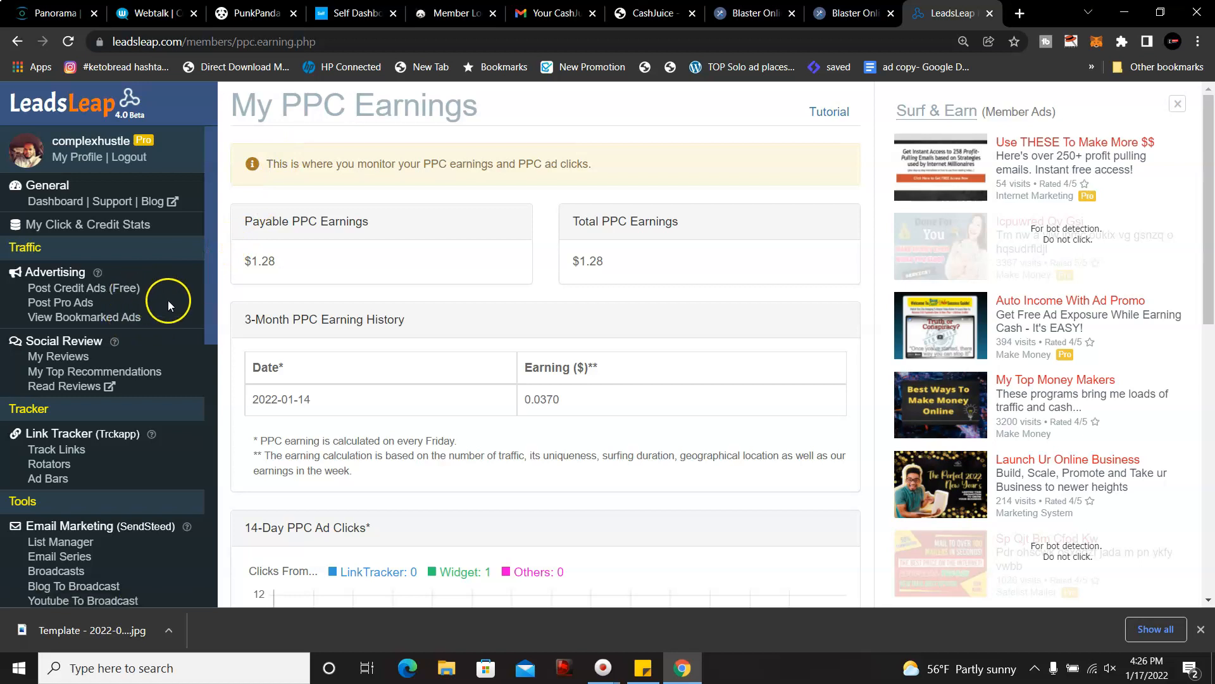
pyautogui.click(58, 356)
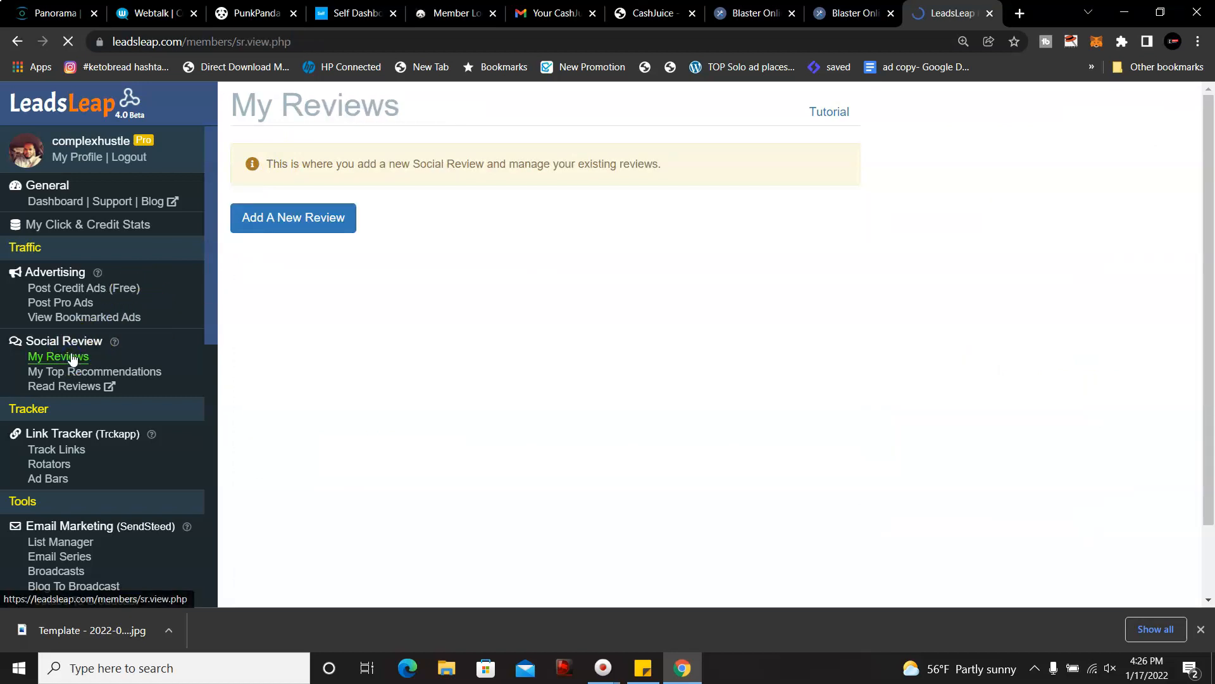